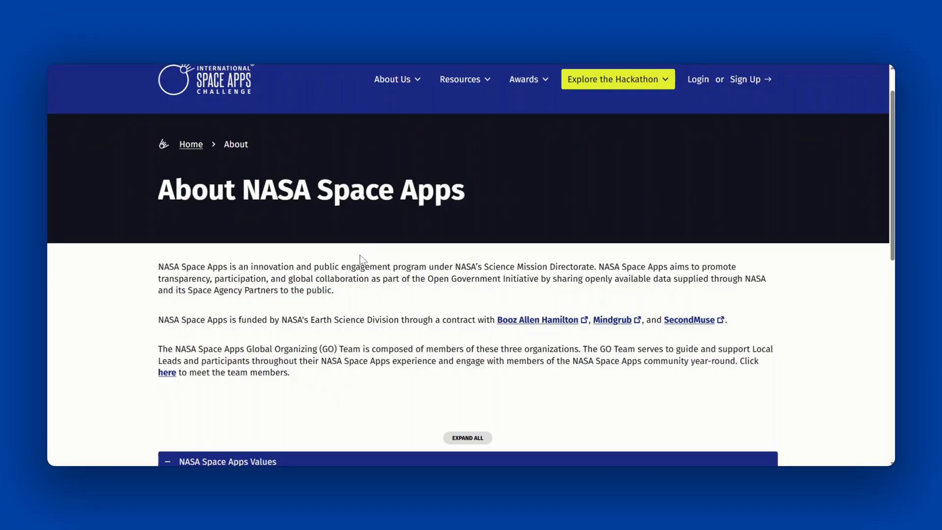
Step: Scroll down through the About page's NASA Space Apps Values section
scroll(down, 3)
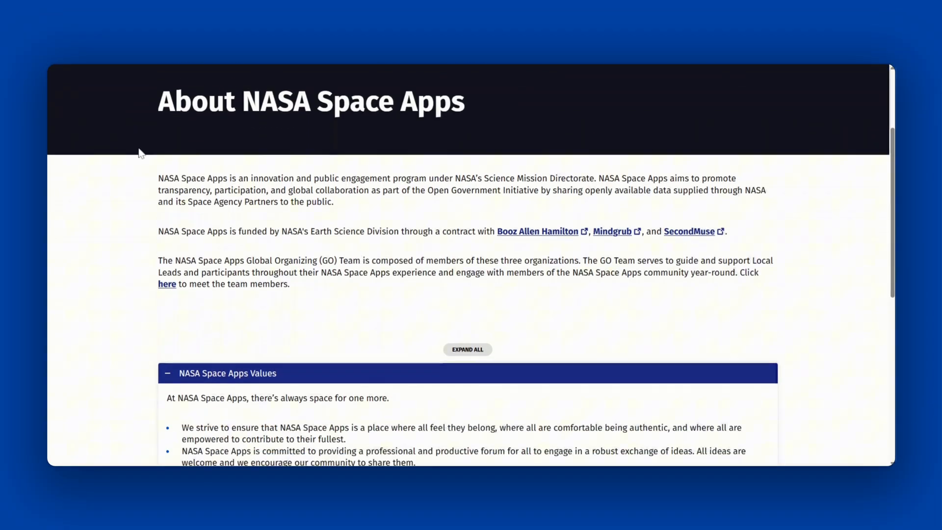
scroll(down, 3)
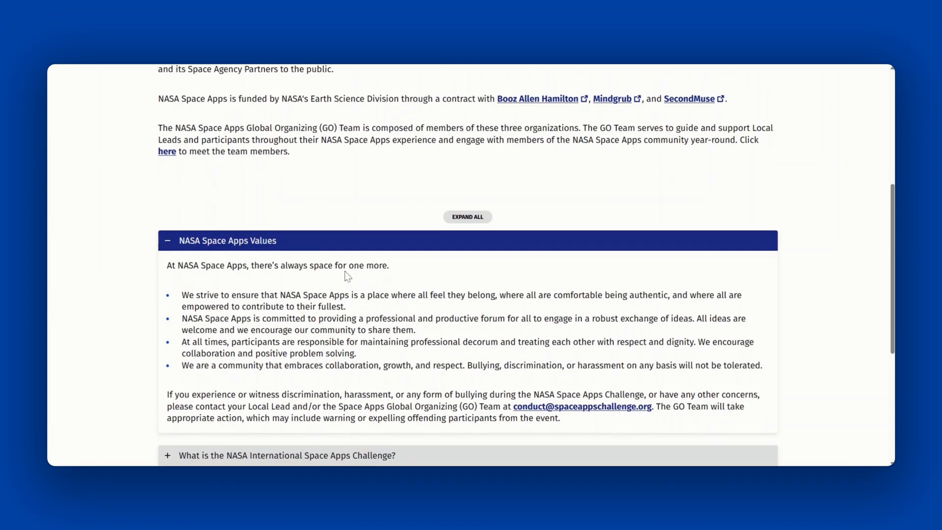
mouse_move(340, 292)
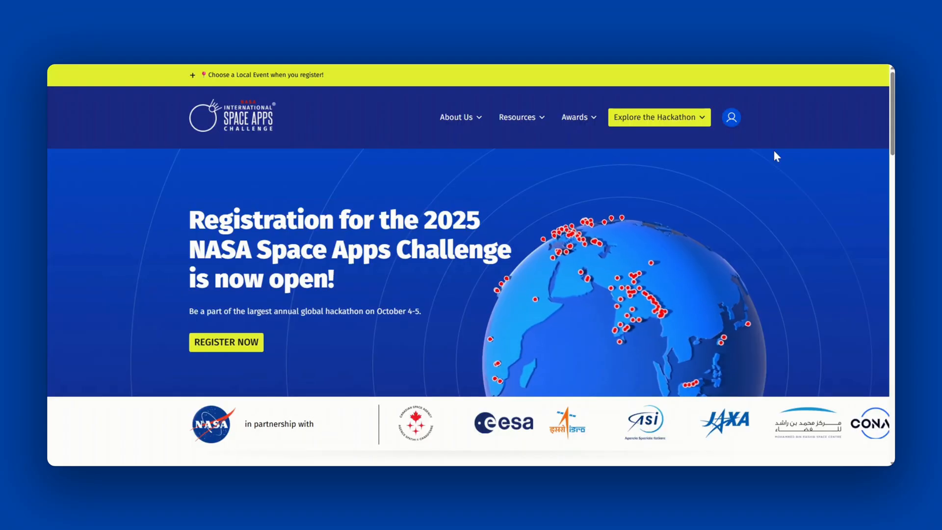
Step: Go to Space Apps Connect through the profile account dropdown
click(731, 118)
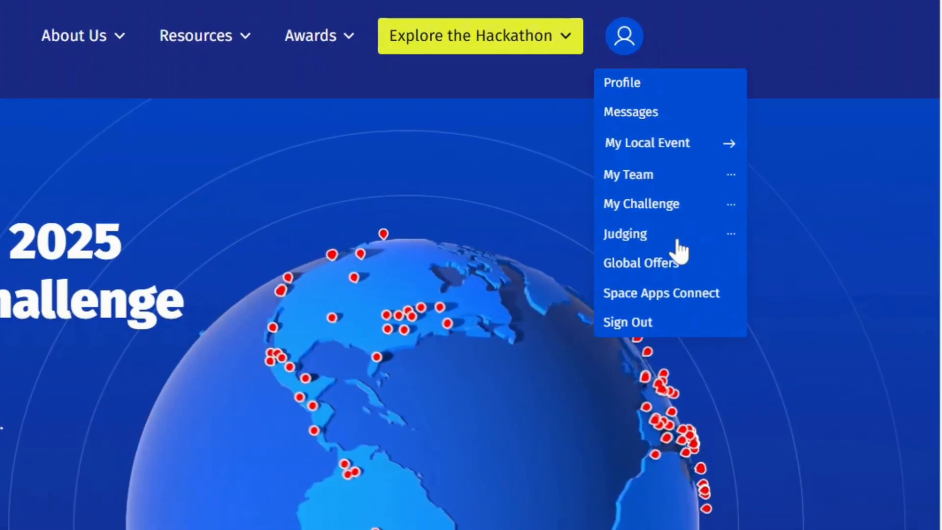
click(661, 293)
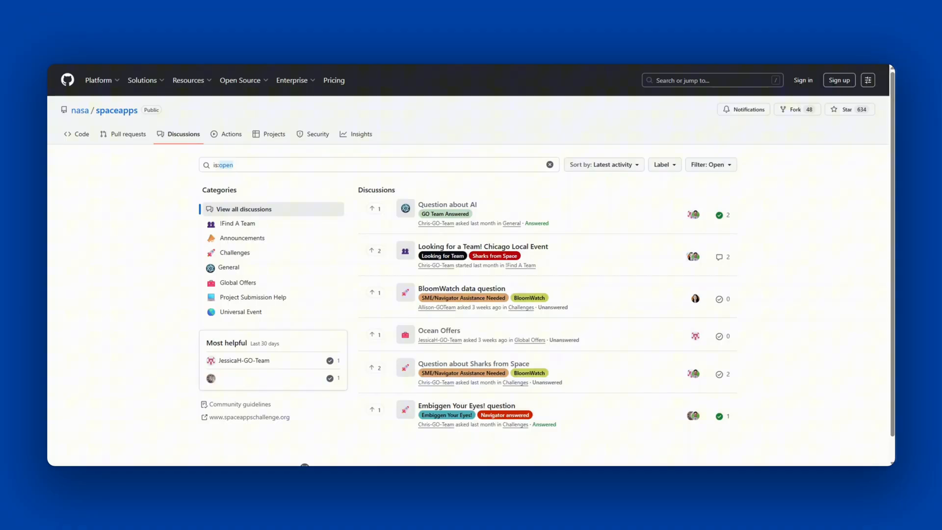
mouse_move(772, 244)
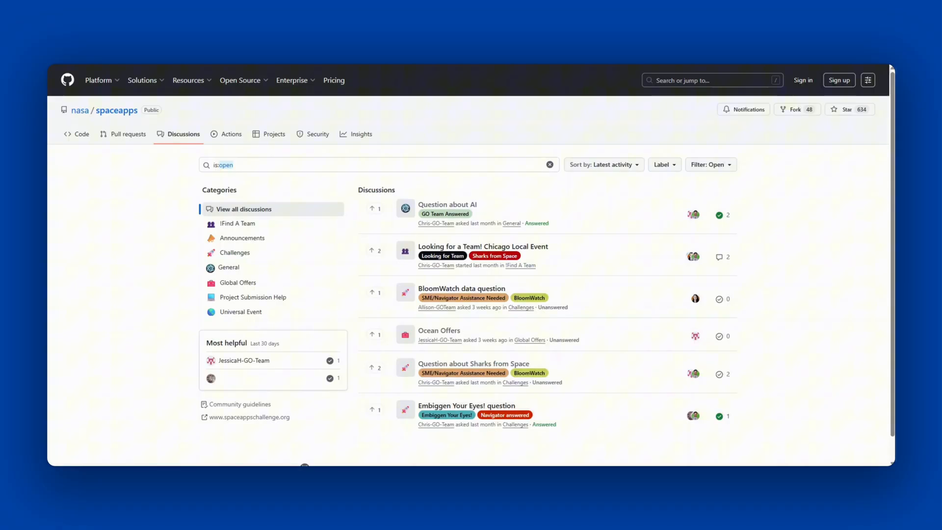
mouse_move(724, 255)
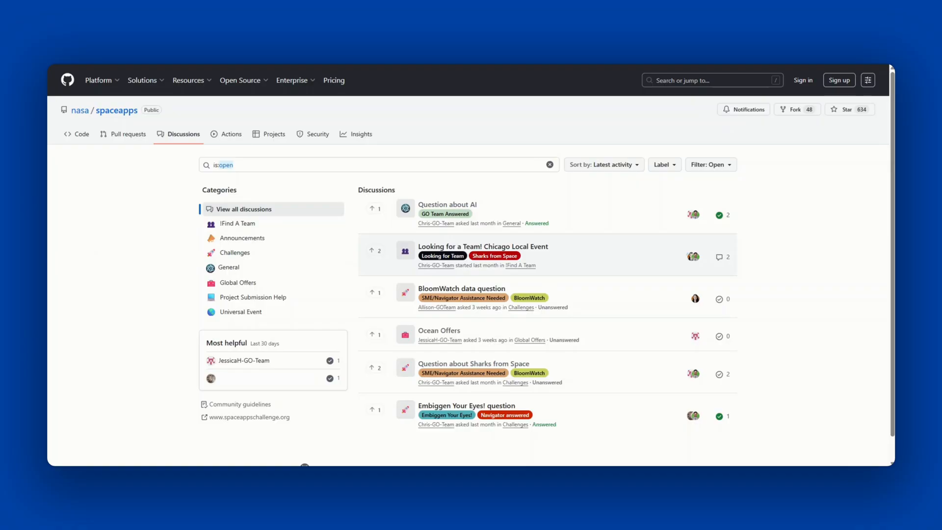
mouse_move(528, 223)
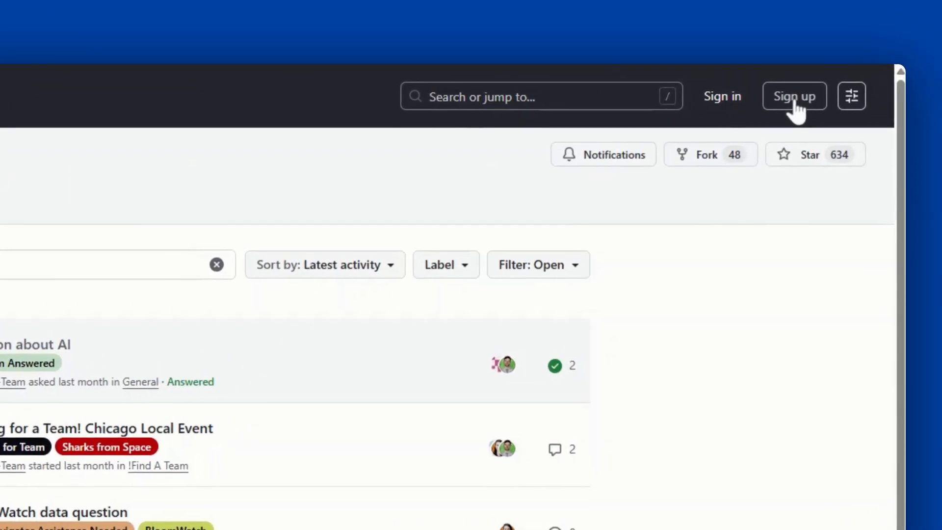
click(793, 96)
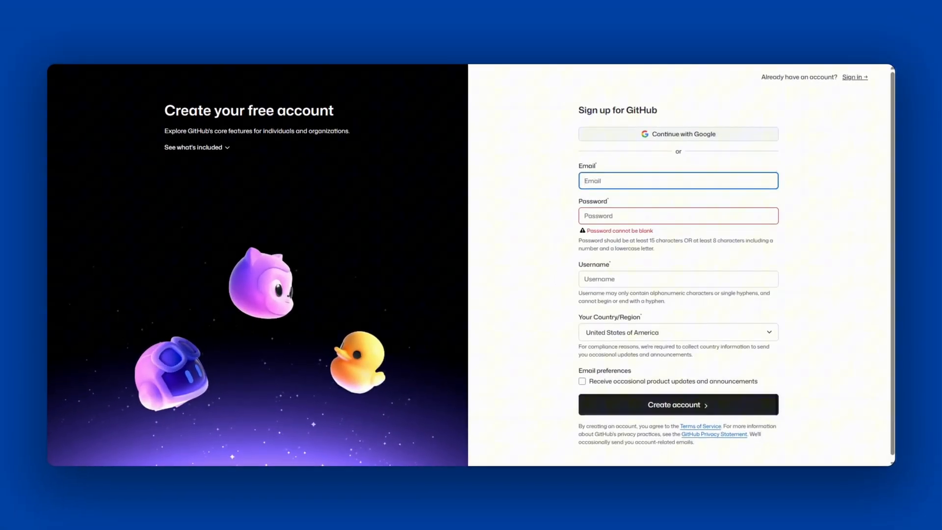
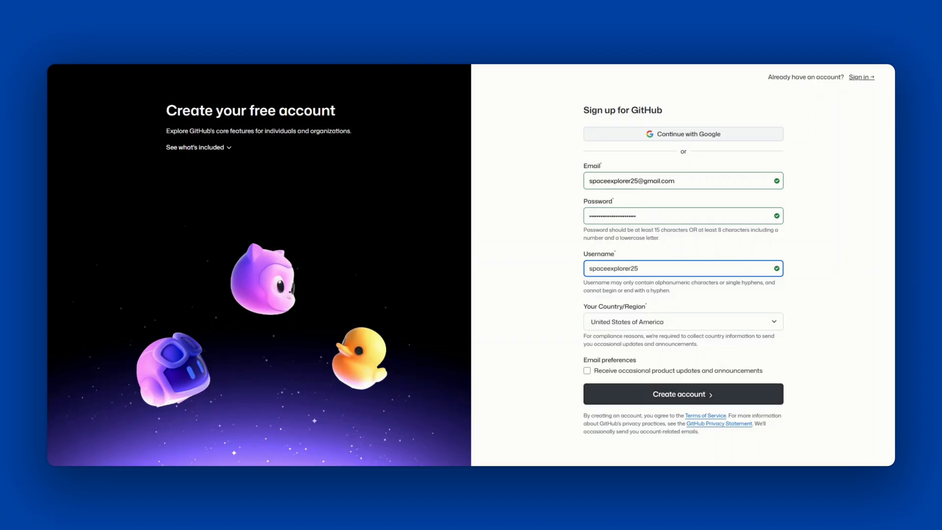
click(682, 394)
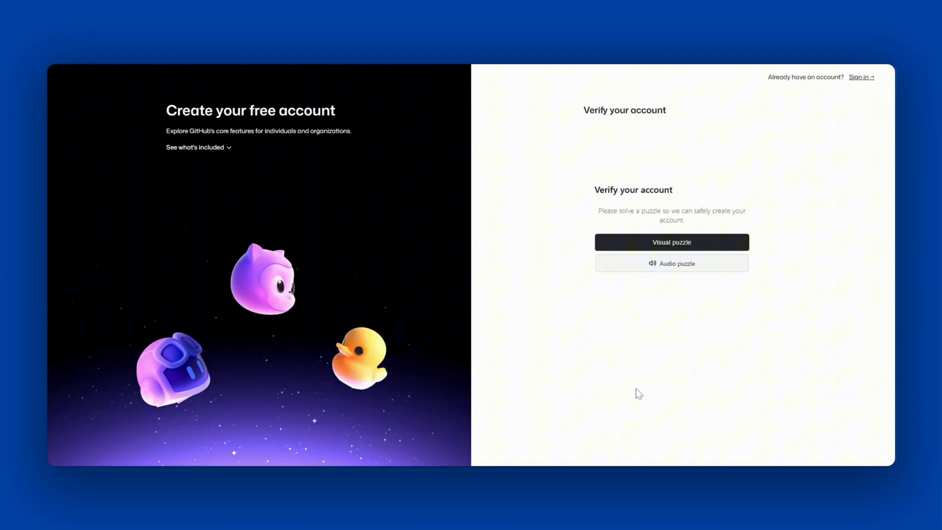
Step: Choose the visual dice-sum verification puzzle
click(672, 242)
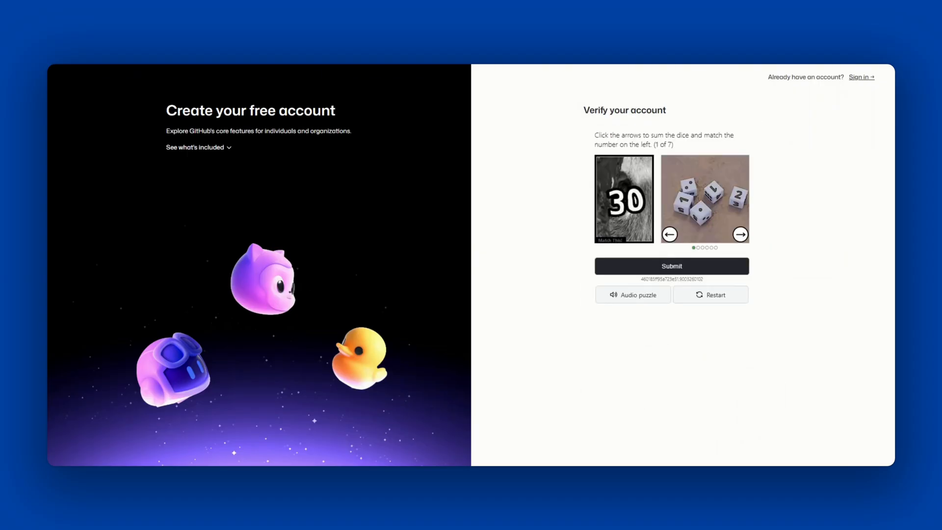
mouse_move(528, 203)
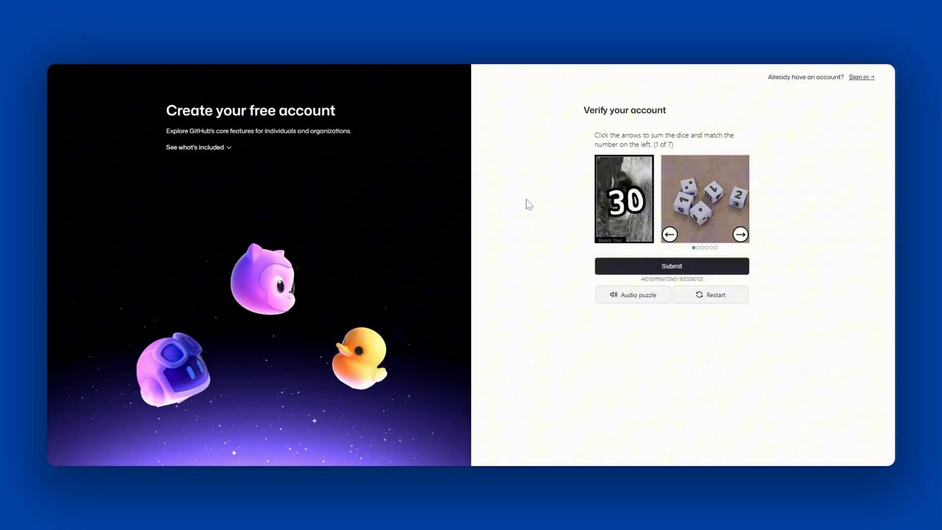
mouse_move(573, 169)
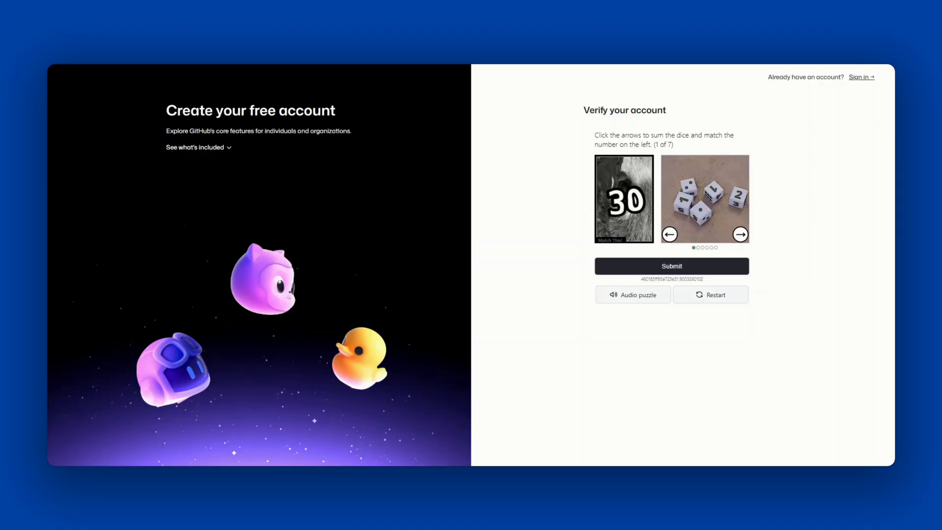
mouse_move(169, 316)
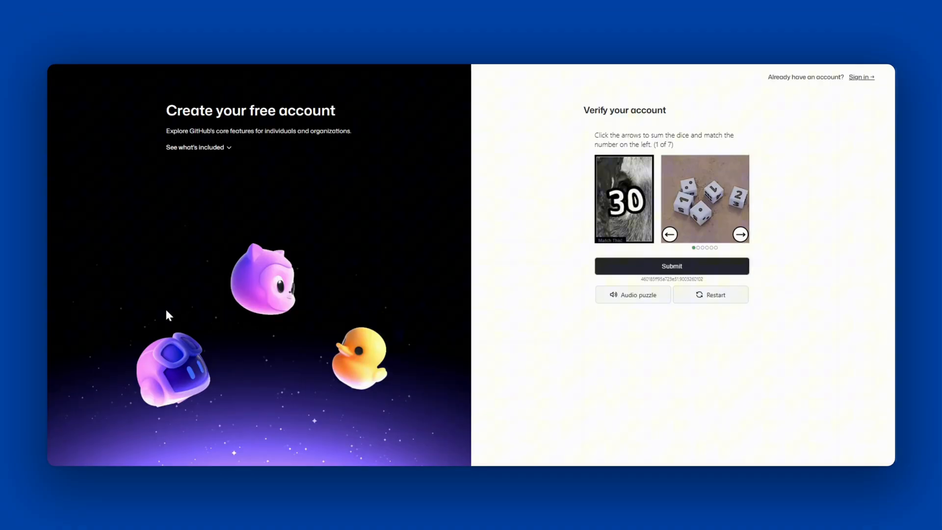
mouse_move(749, 234)
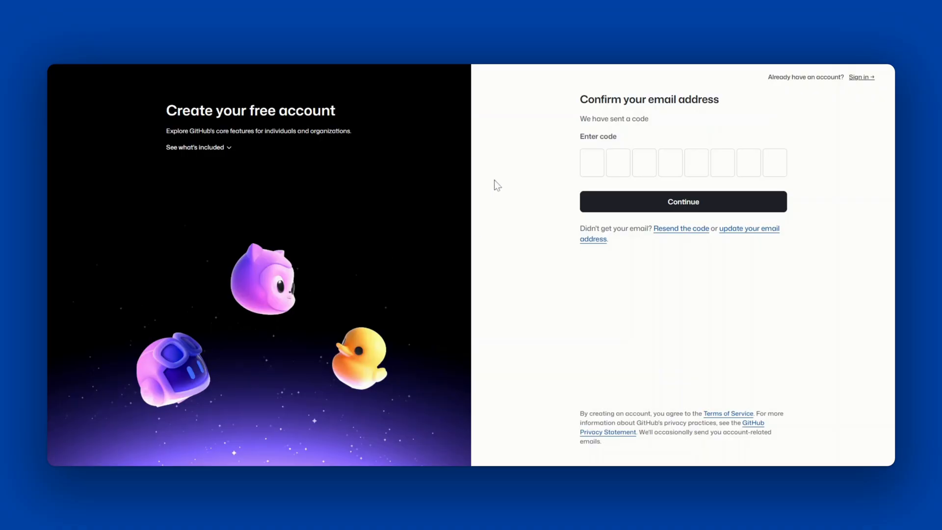
click(591, 162)
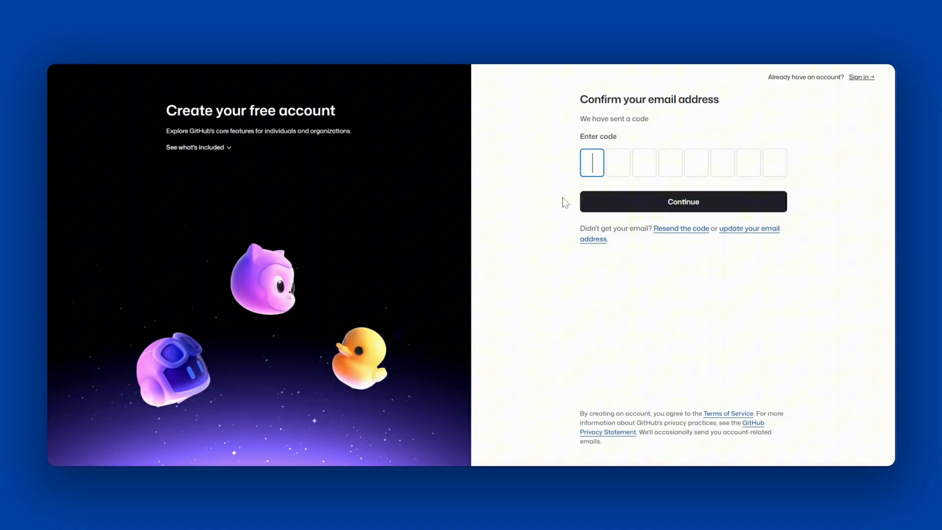
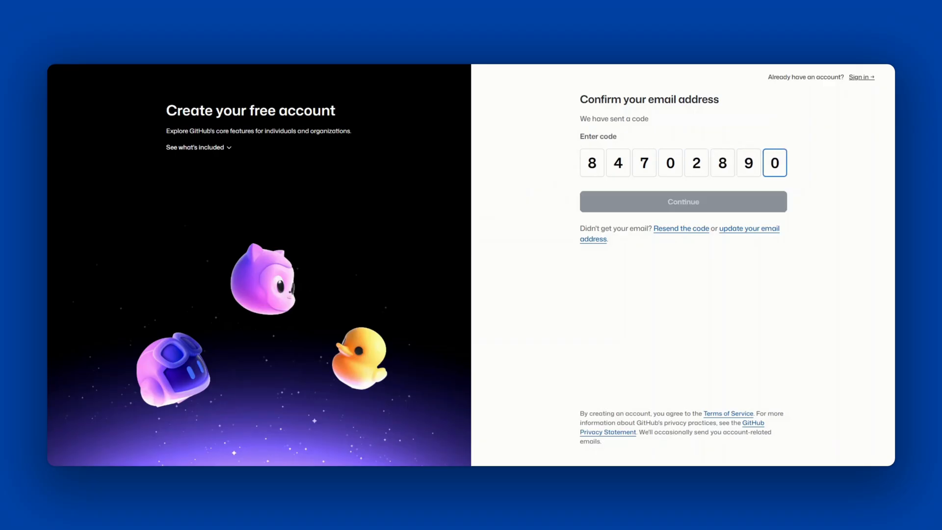
click(682, 201)
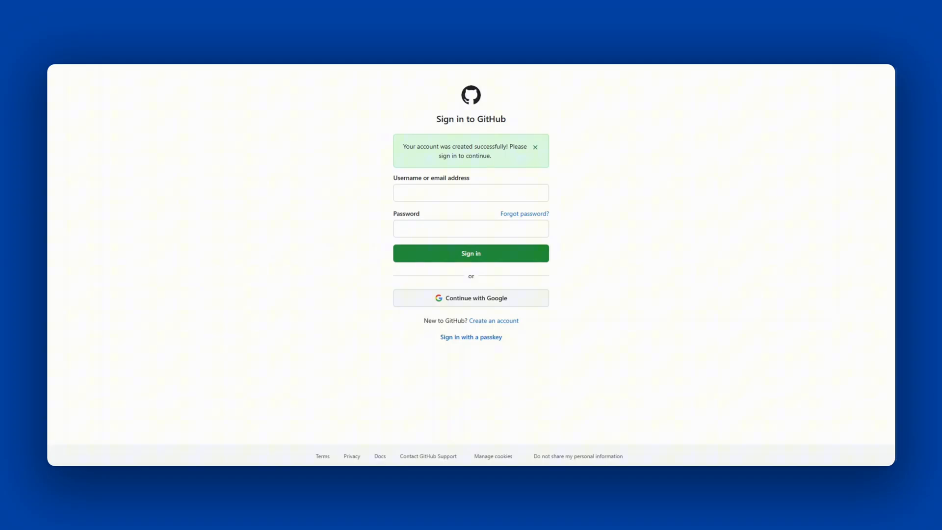
click(471, 253)
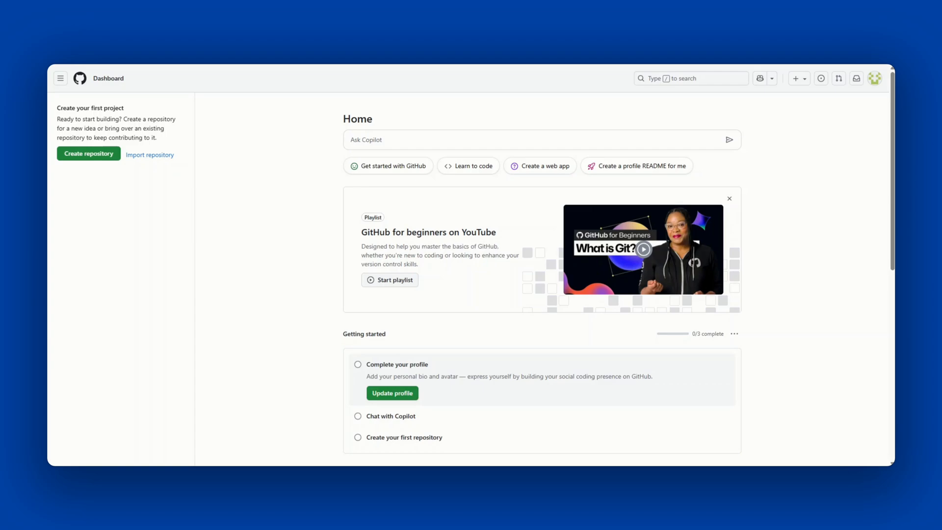
mouse_move(183, 255)
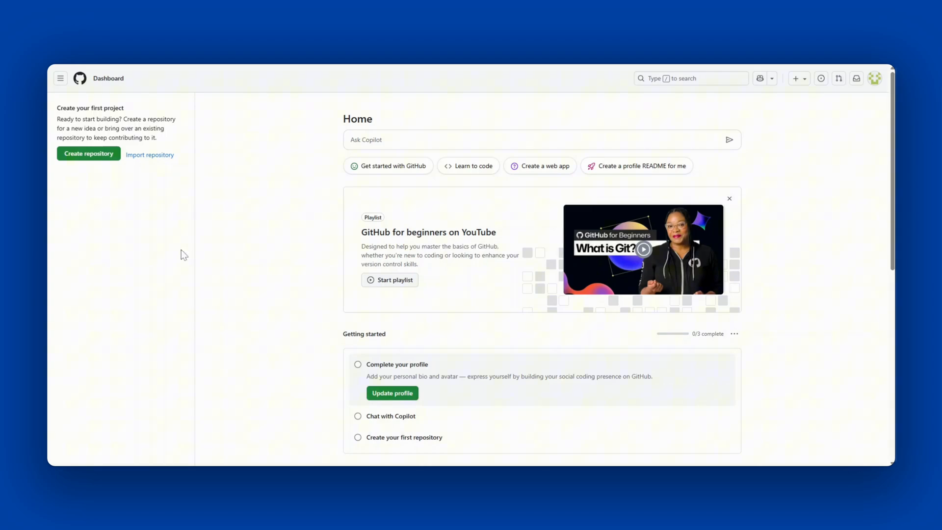
mouse_move(694, 87)
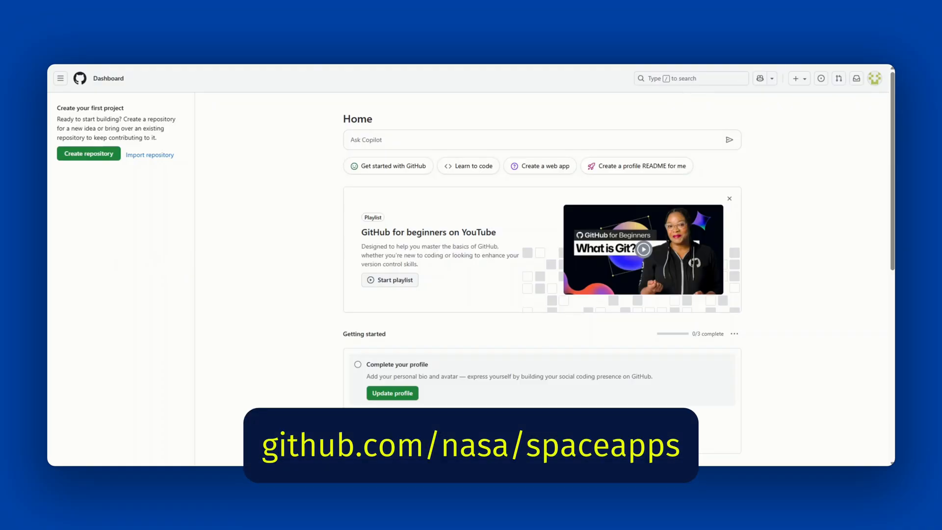
Step: Search for nasa/spaceapps, open the repository, and go to its Discussions
click(690, 78)
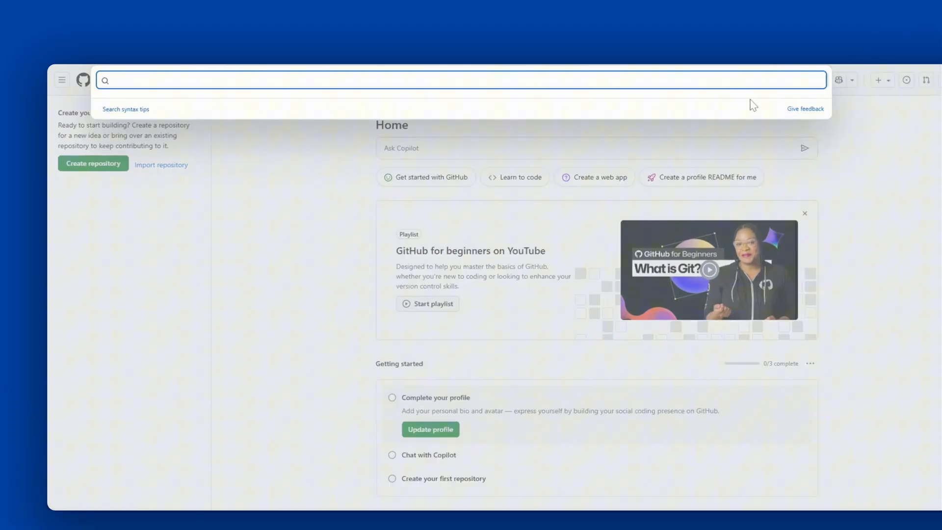
text(nasa/)
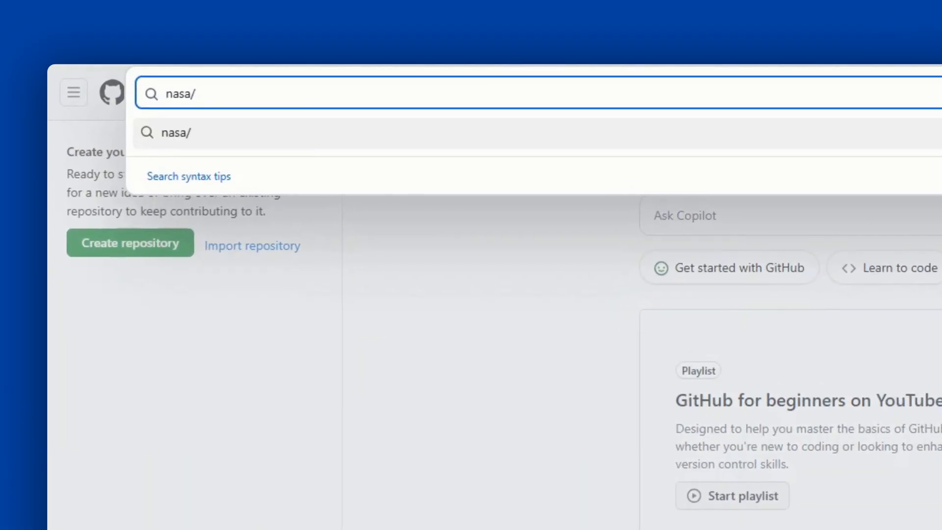
text(spaceapps)
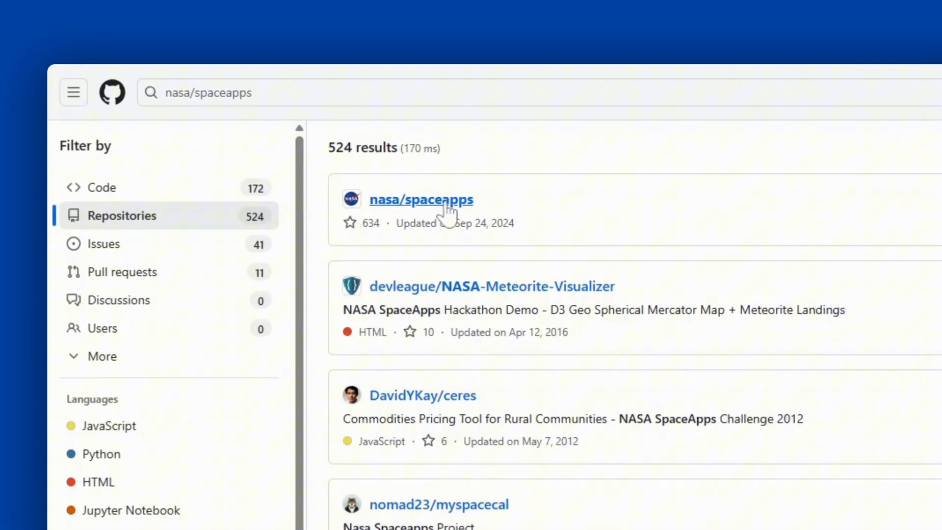
click(421, 200)
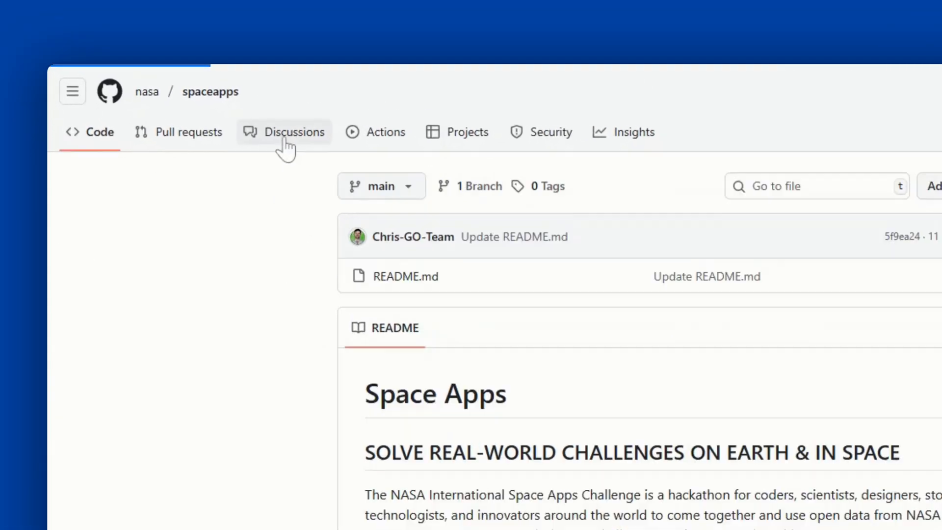
click(294, 131)
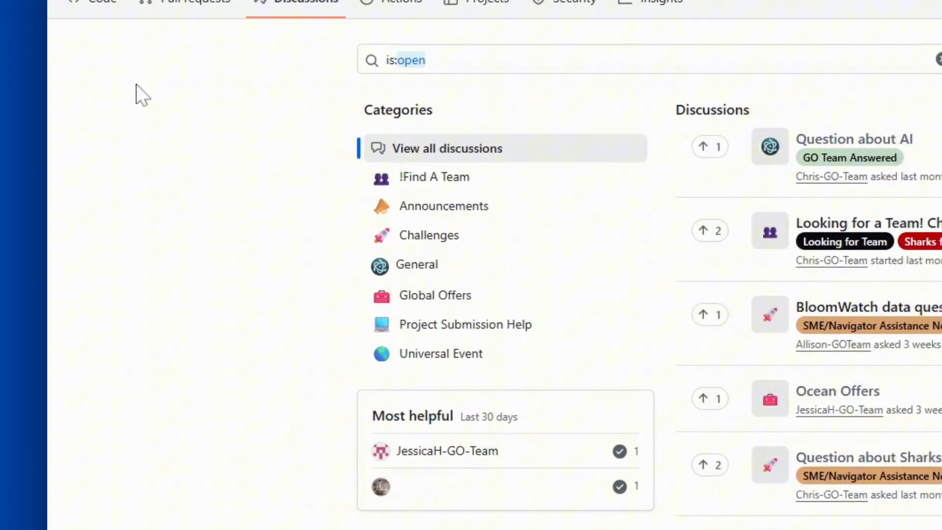
mouse_move(156, 112)
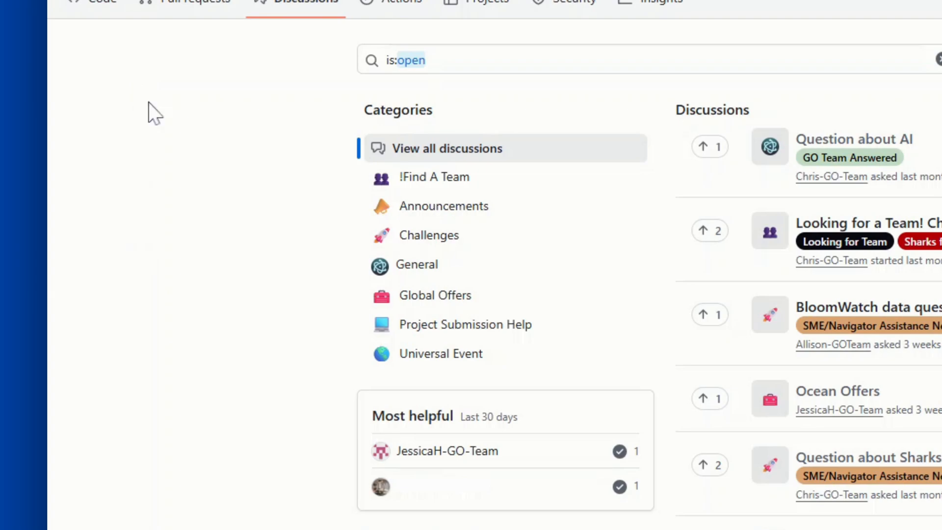
mouse_move(492, 180)
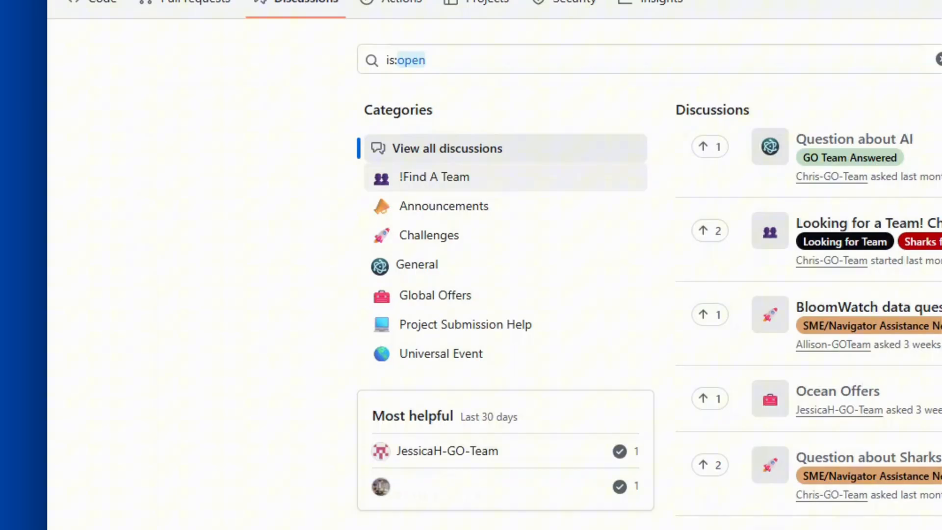
mouse_move(493, 205)
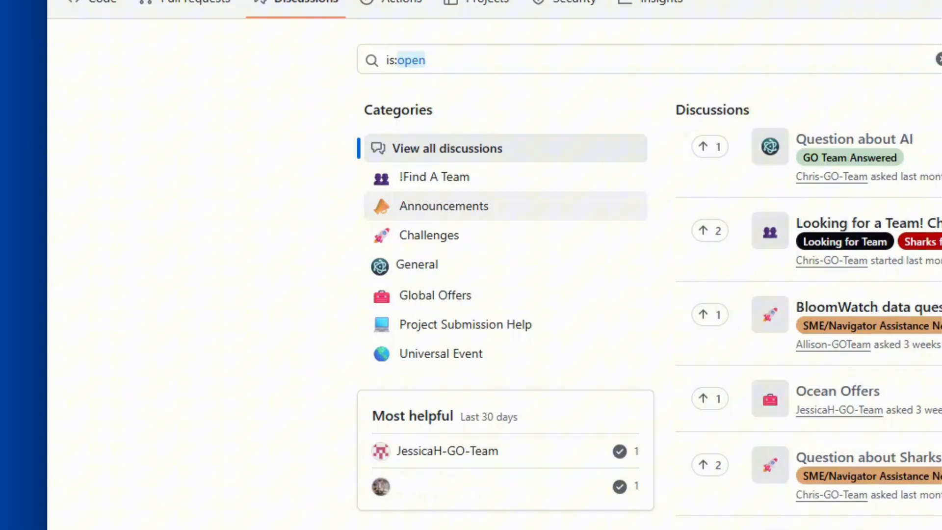
mouse_move(505, 241)
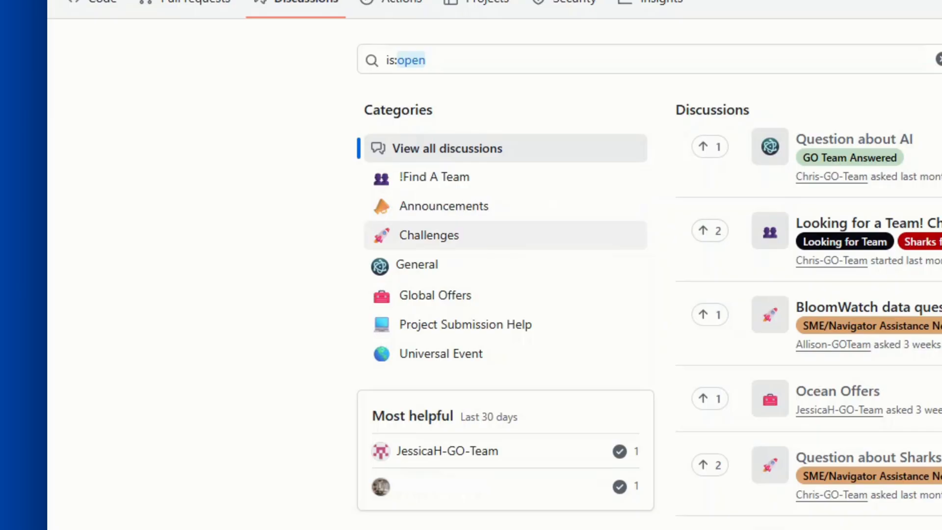
mouse_move(500, 265)
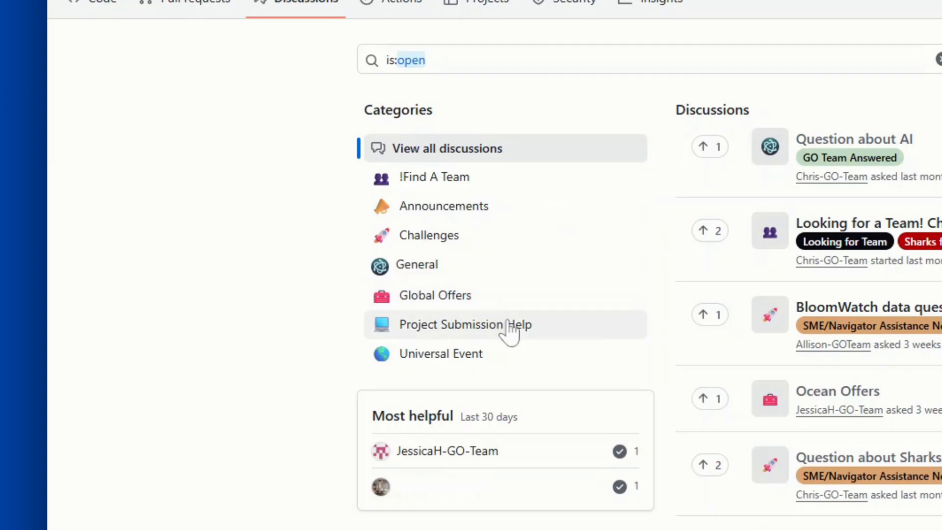
mouse_move(573, 334)
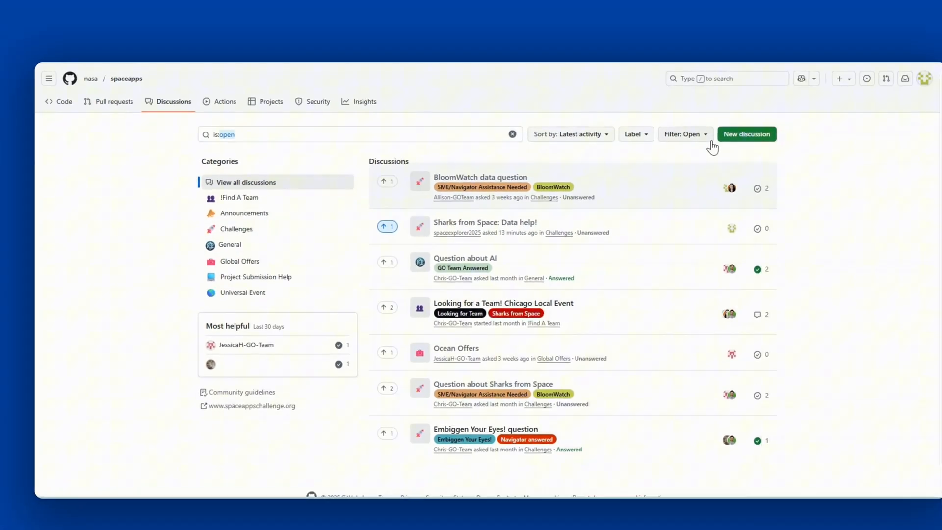
Step: Check the open/closed/answered filter options, then show the Label filter list
click(683, 134)
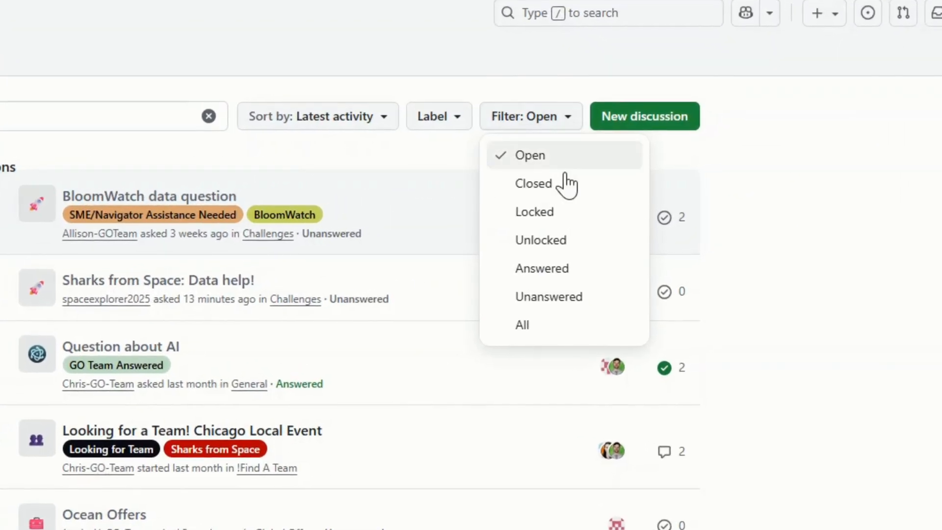
mouse_move(580, 329)
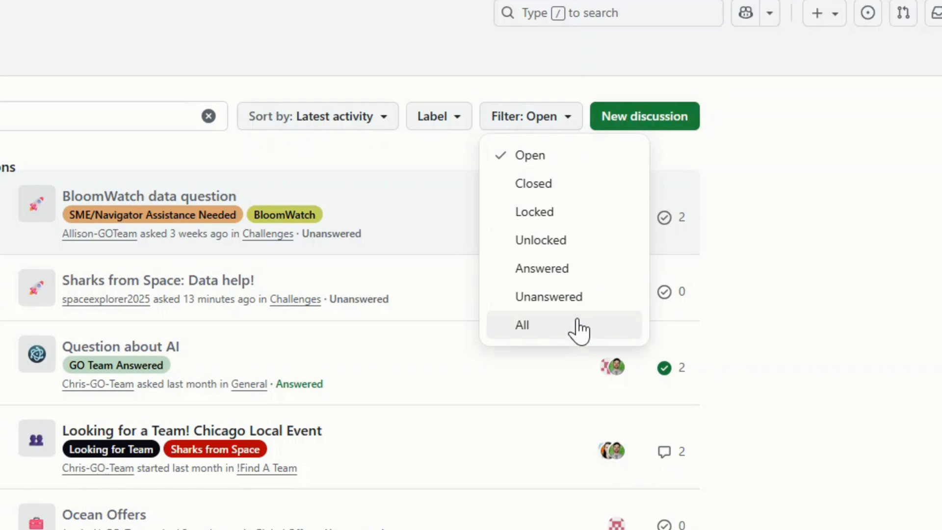
mouse_move(431, 116)
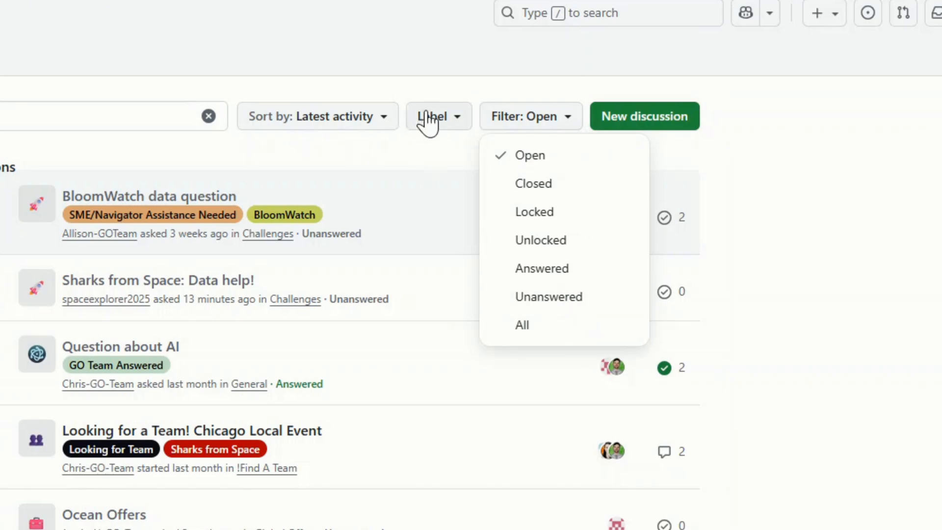
click(433, 116)
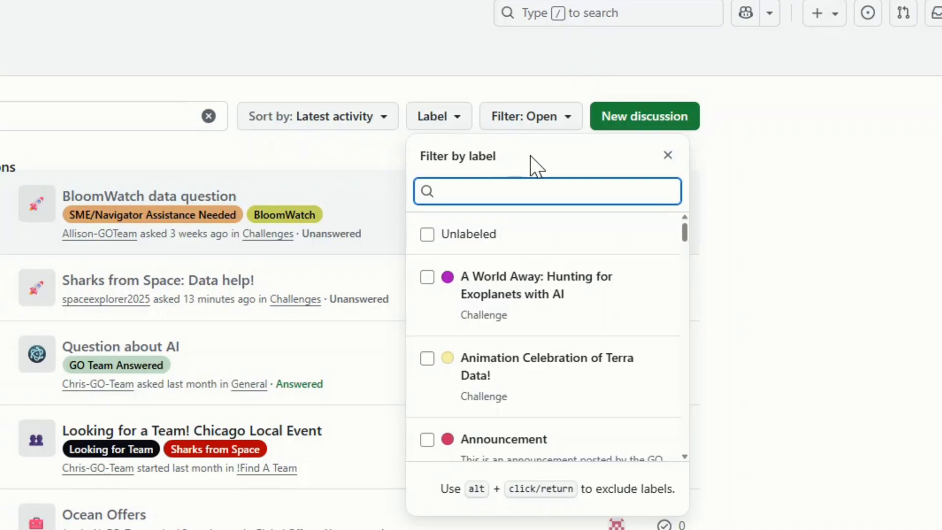
Step: Filter by the Exoplanets and Terra Data animation labels, then clear all filters
click(546, 191)
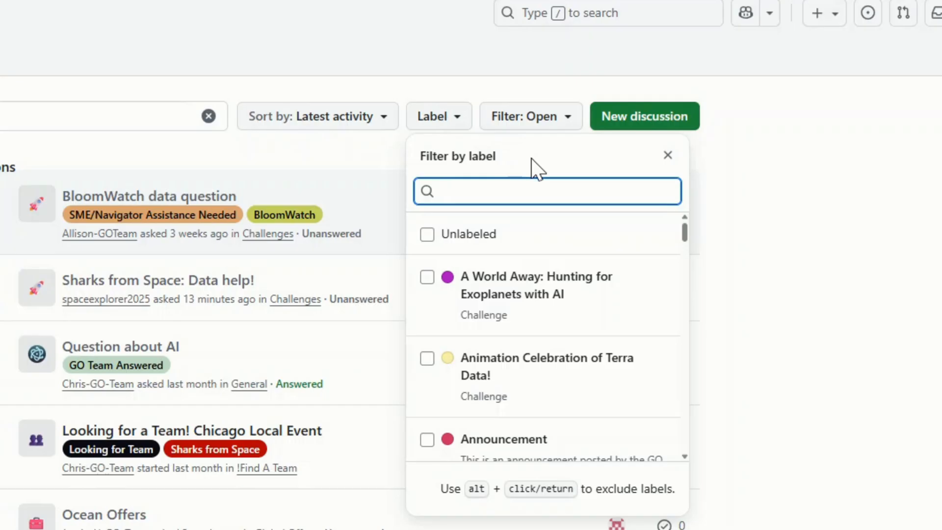
click(546, 191)
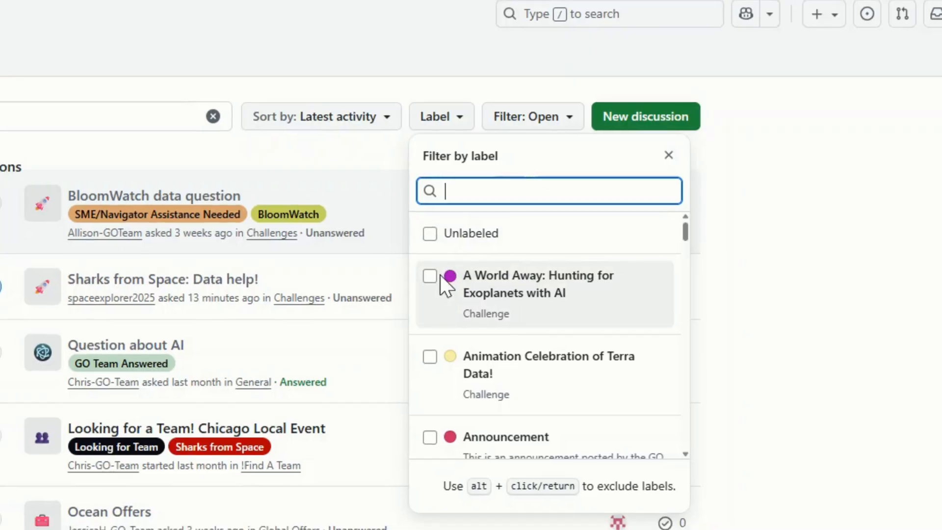
click(430, 276)
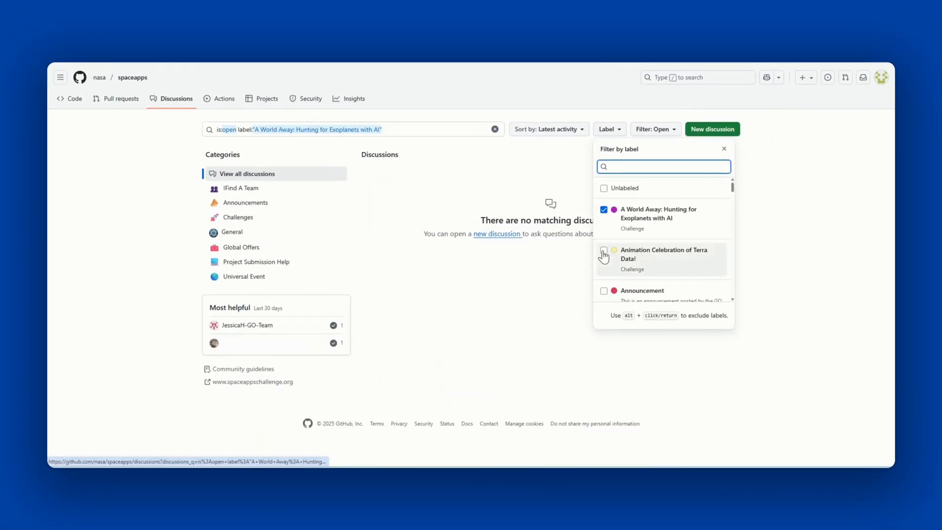
click(604, 252)
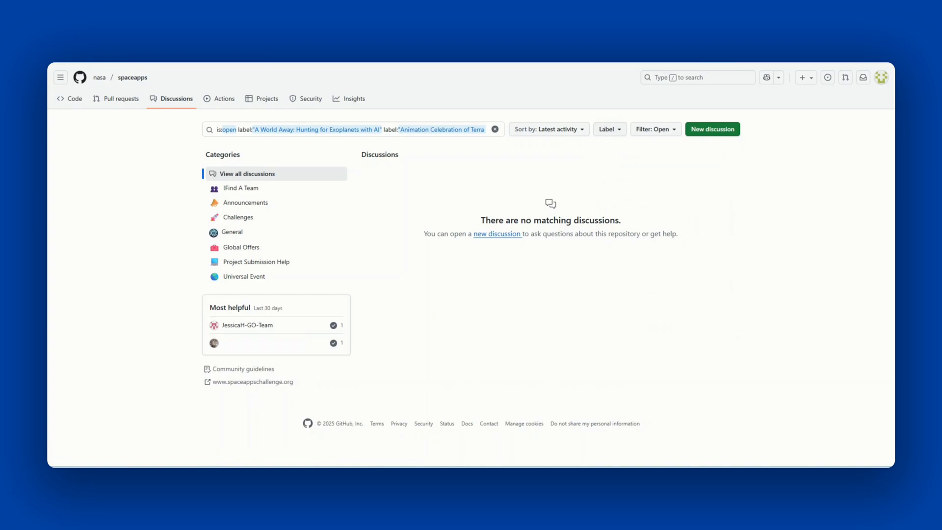
mouse_move(592, 145)
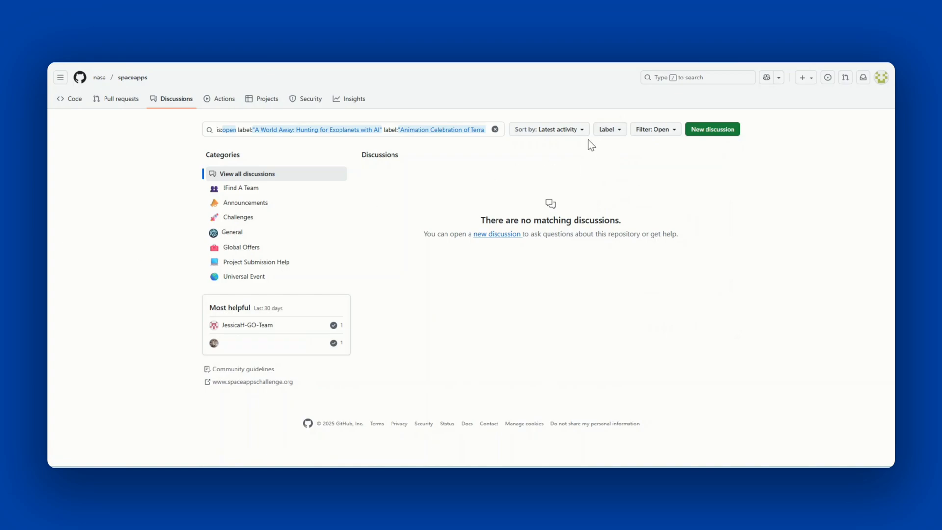
click(608, 129)
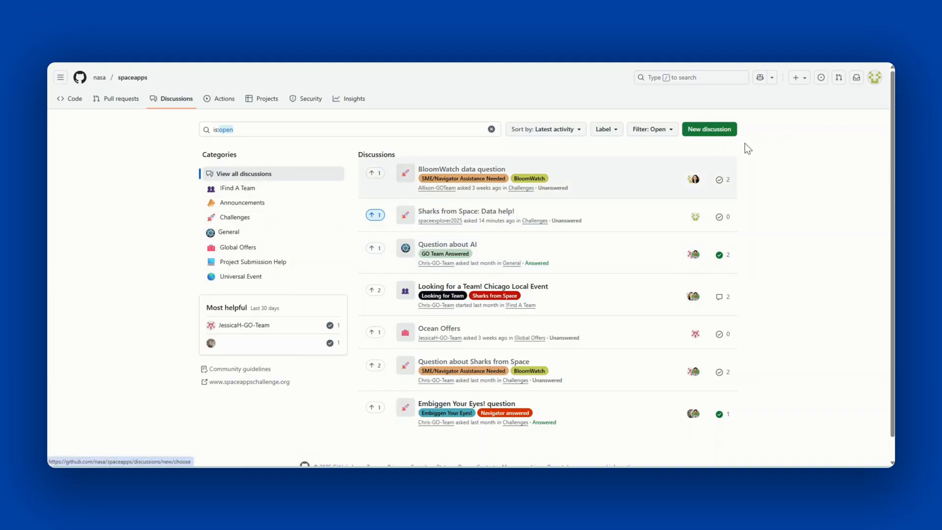
mouse_move(710, 129)
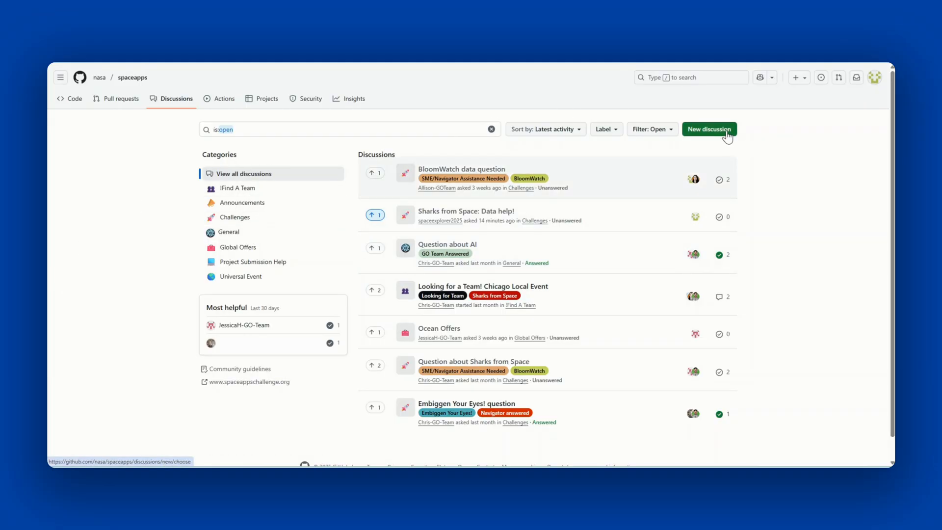
Step: Create a new discussion and pick the Project Submission Help category
click(709, 129)
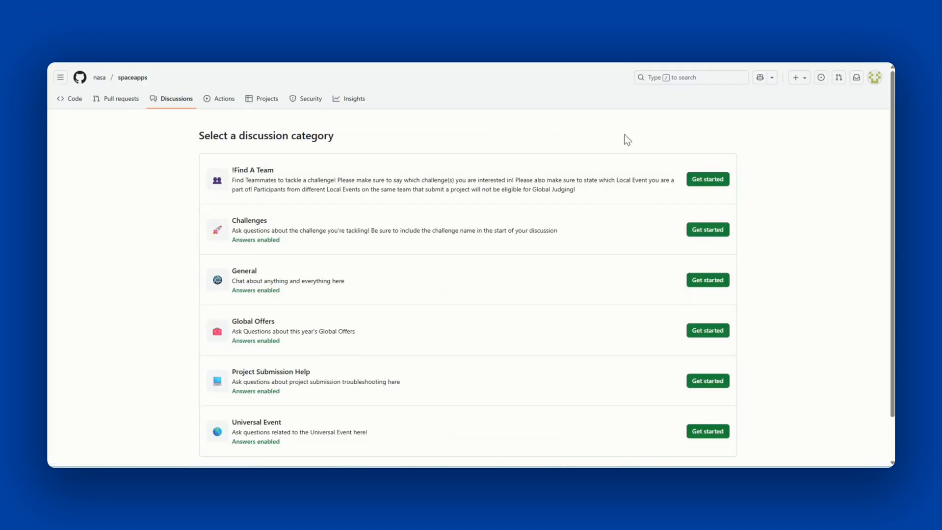
mouse_move(534, 317)
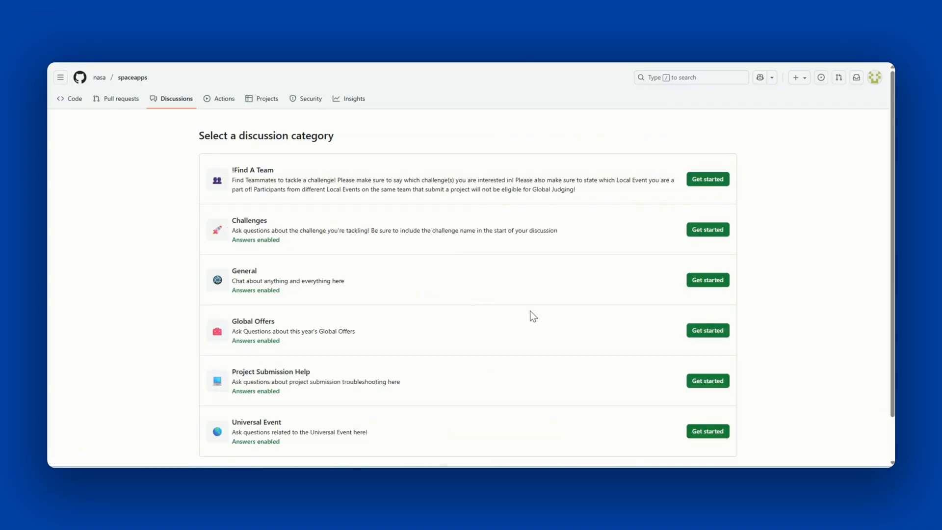
click(707, 380)
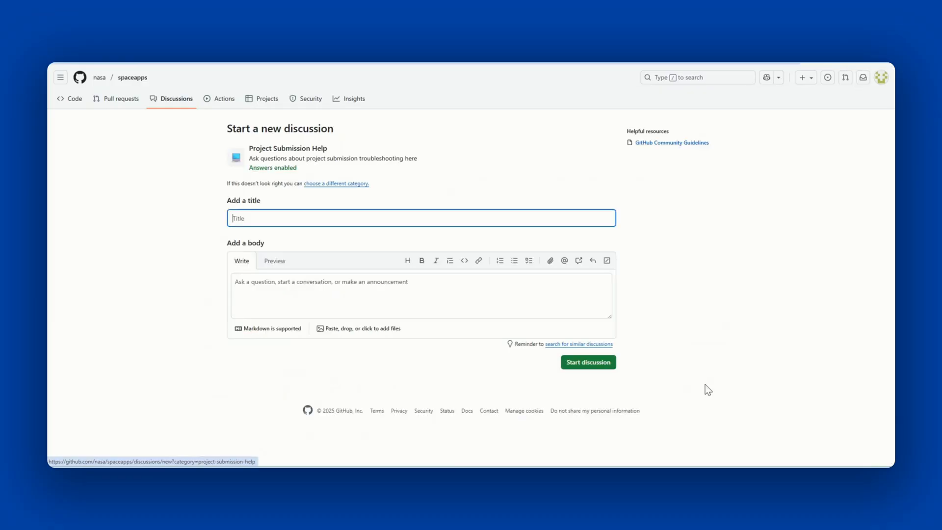
Step: Title it 'Animation Celebration Question on Coding' and write a body asking how to code animation
text(A)
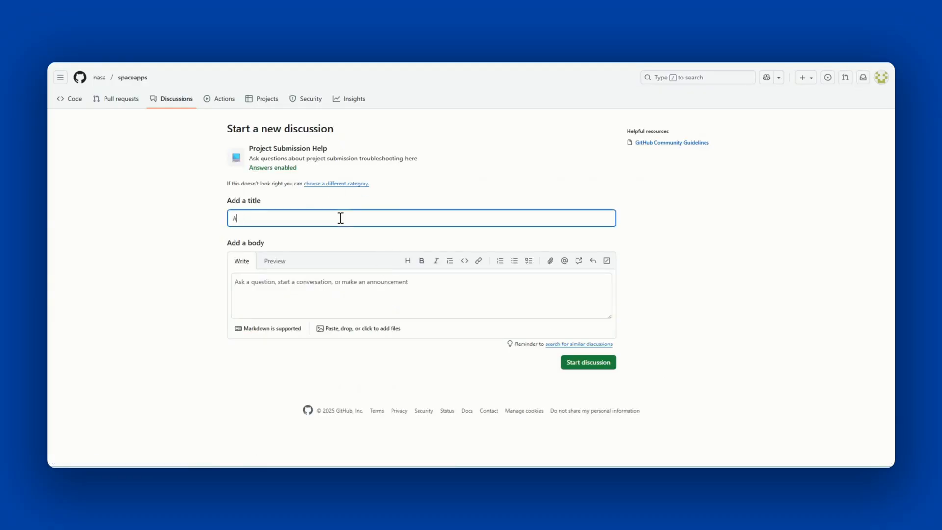
text(Animation Celebration Question on Co)
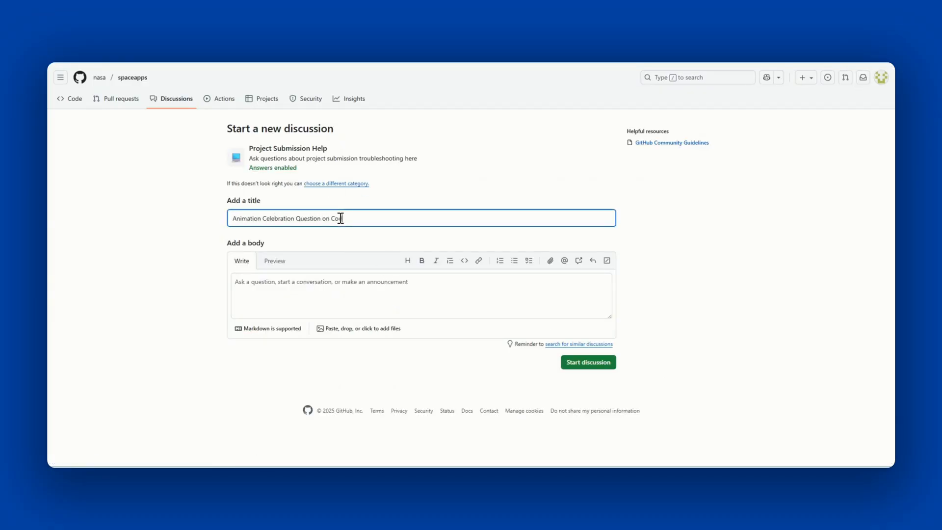
text(ding)
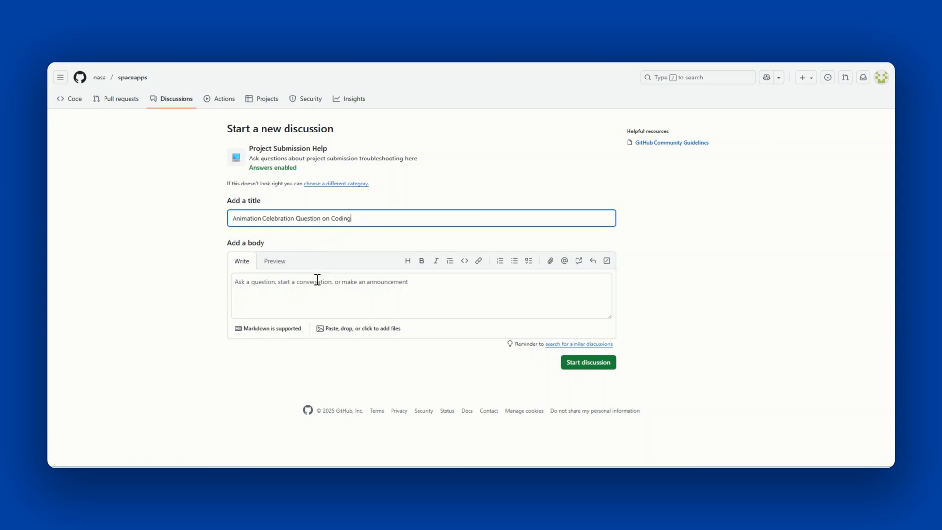
click(587, 362)
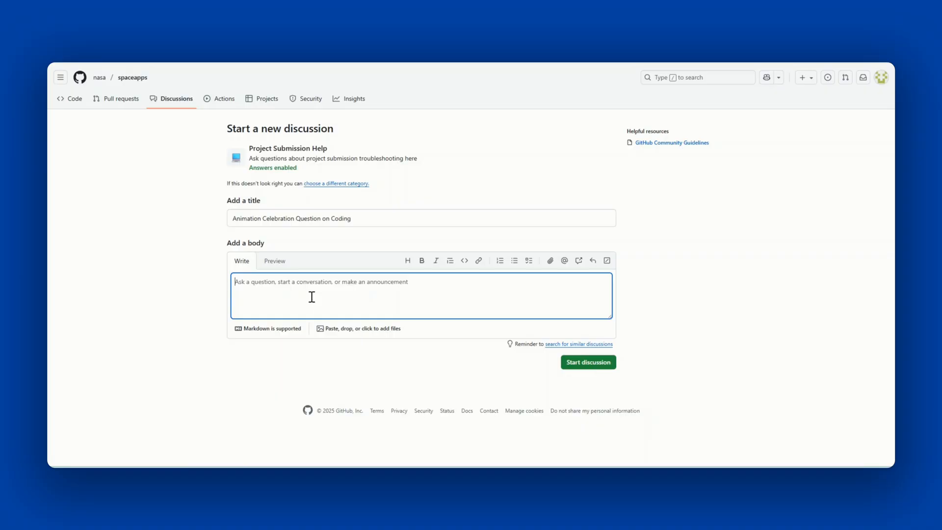
text(I am)
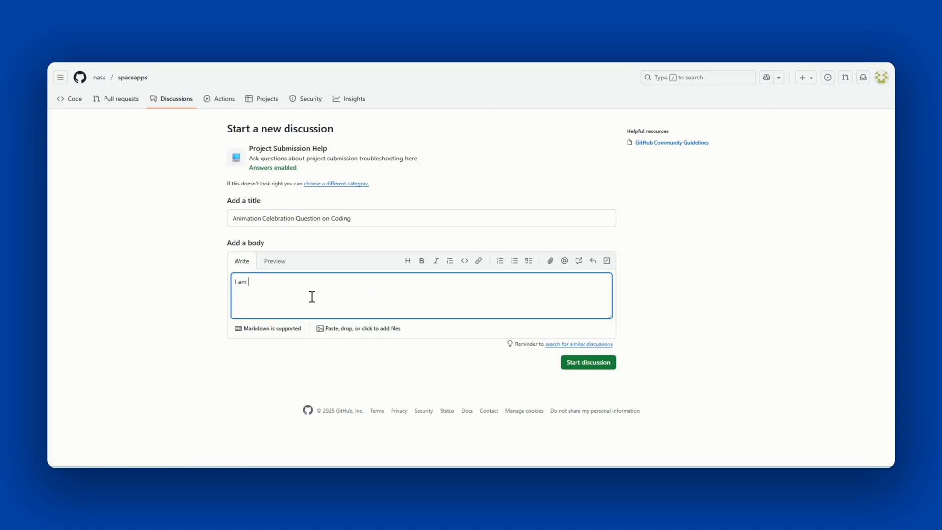
text(looking for how to code animation in my program.)
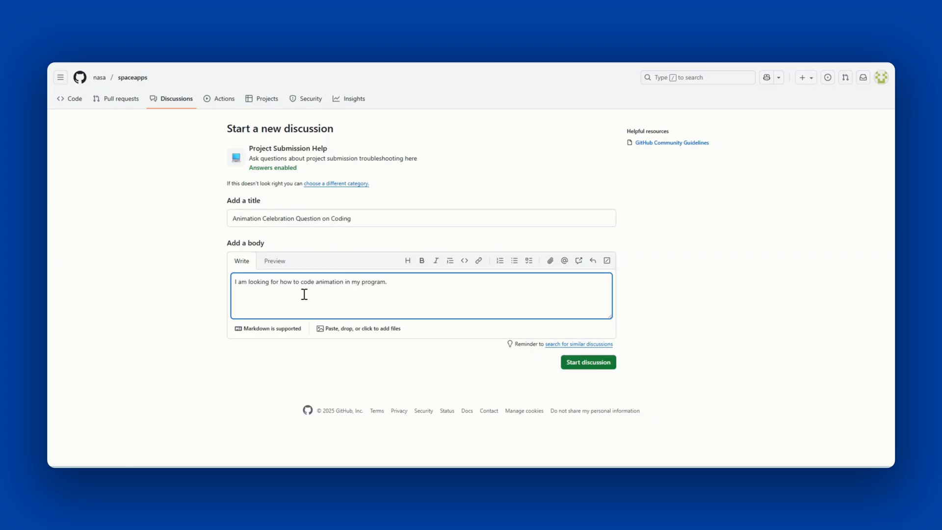
mouse_move(268, 301)
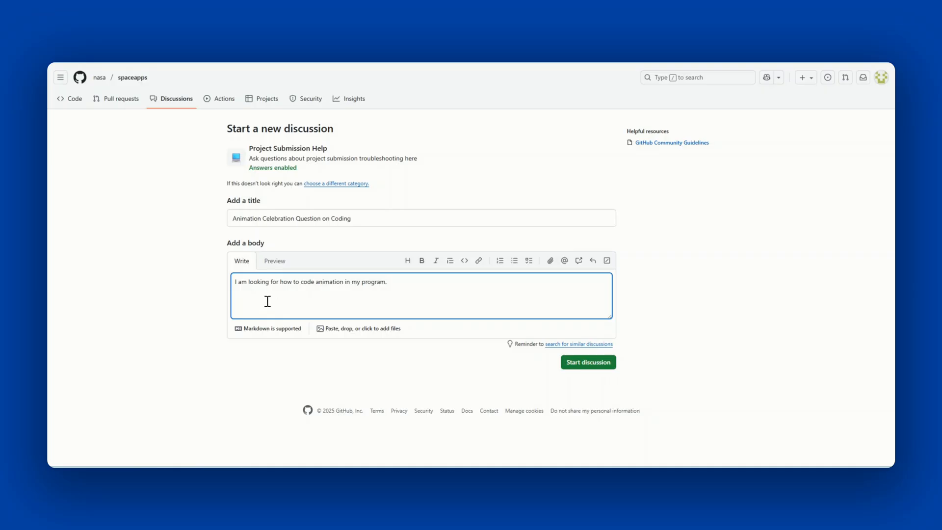
mouse_move(354, 173)
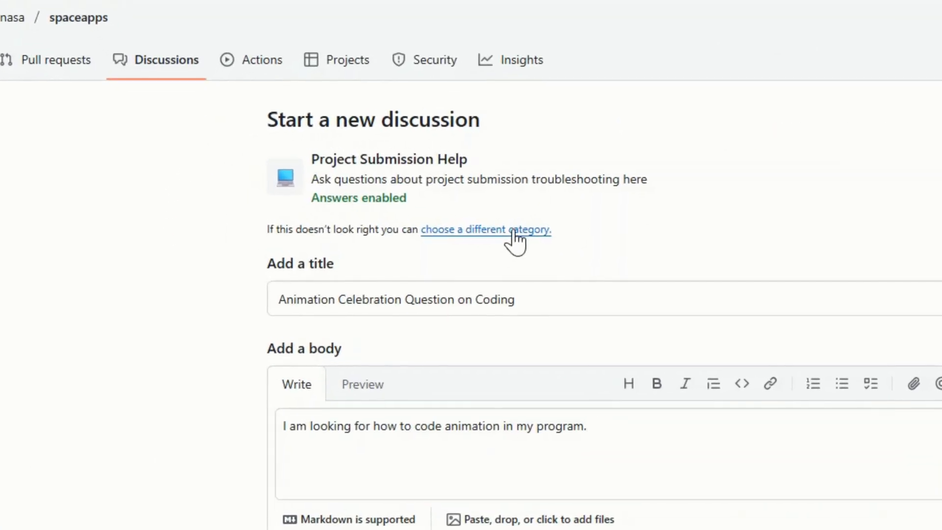
Step: Switch the draft discussion's category to Challenges, keeping its title and body
click(486, 230)
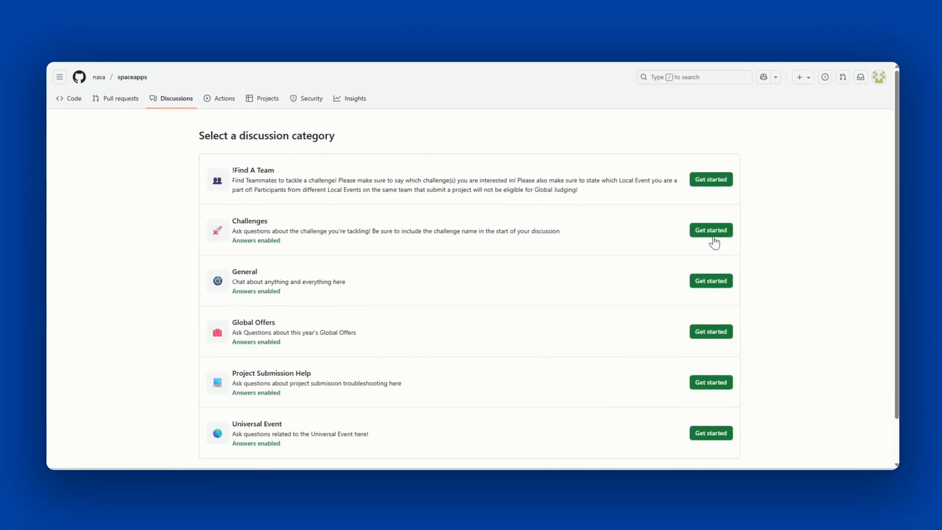
click(711, 230)
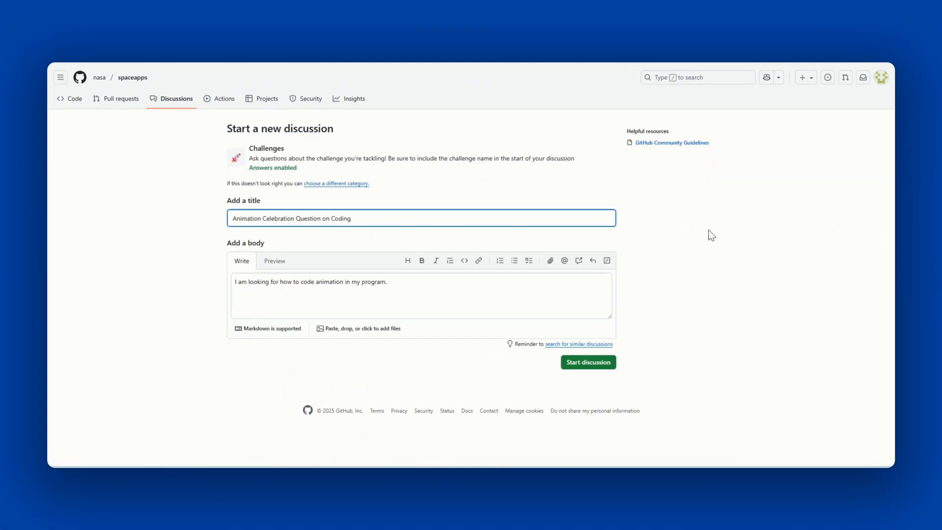
mouse_move(700, 242)
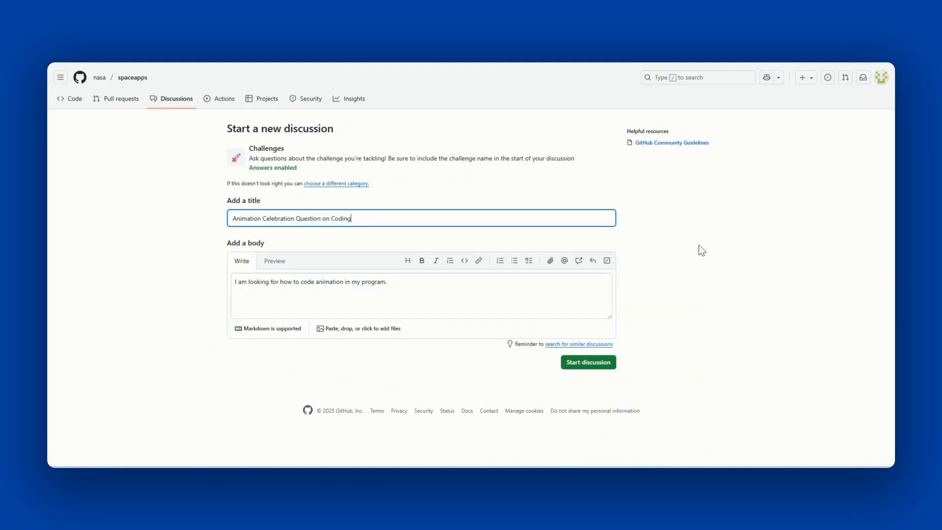
click(421, 294)
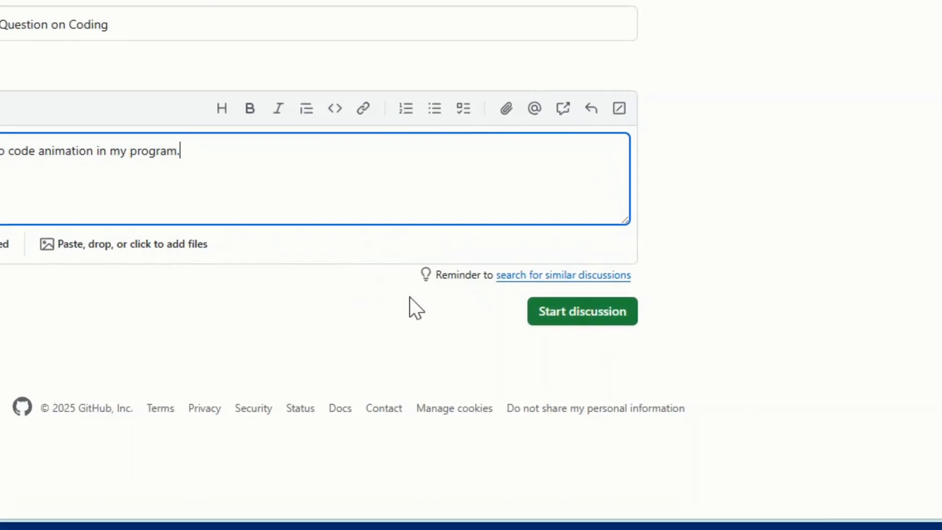
mouse_move(481, 289)
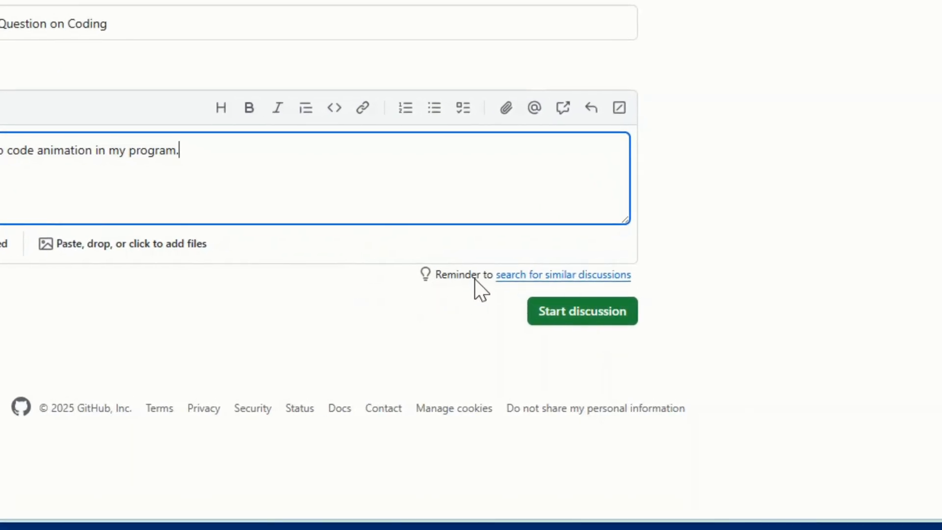
mouse_move(520, 300)
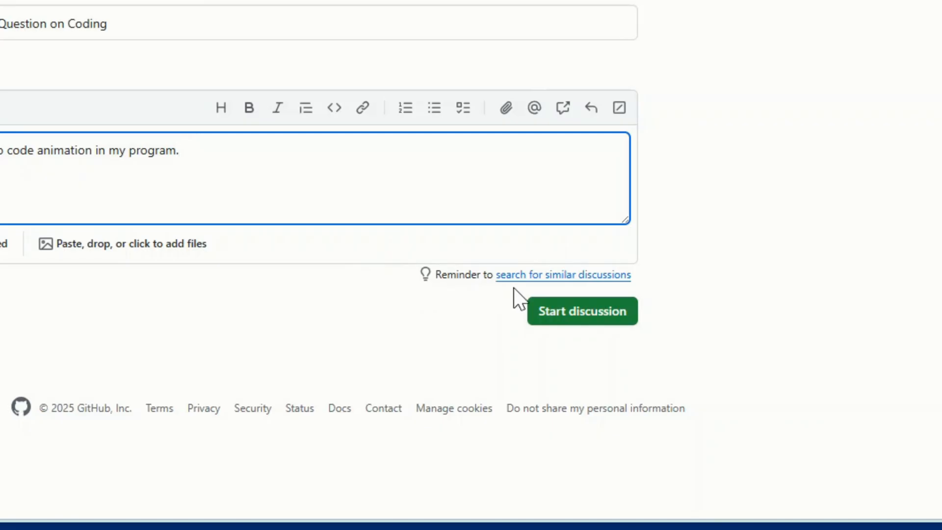
mouse_move(555, 334)
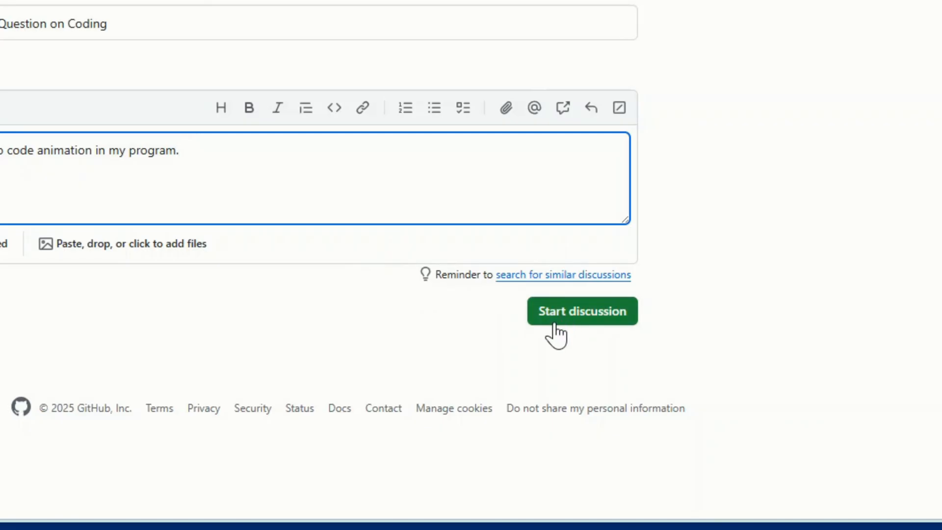
Step: Post the discussion as #1255, then open 'Question about Sharks from Space' (#1244) to its answer box
click(581, 310)
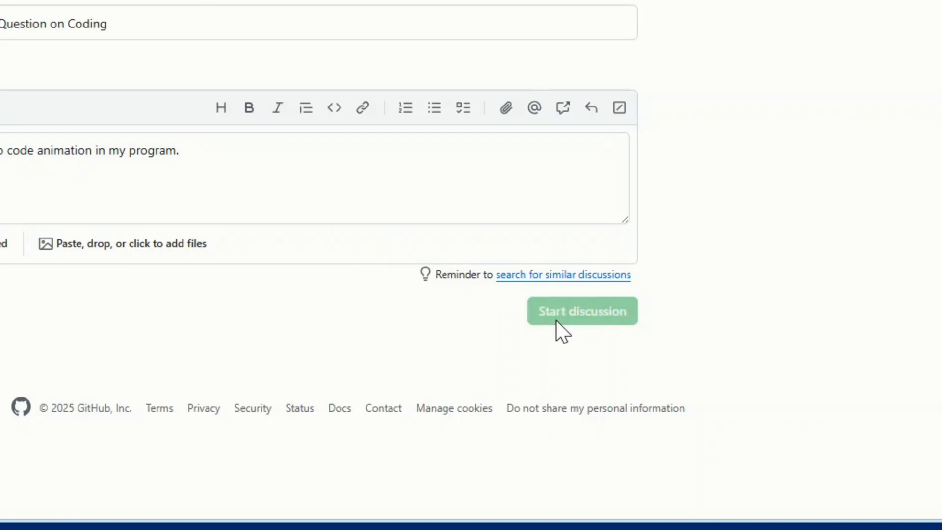
click(582, 310)
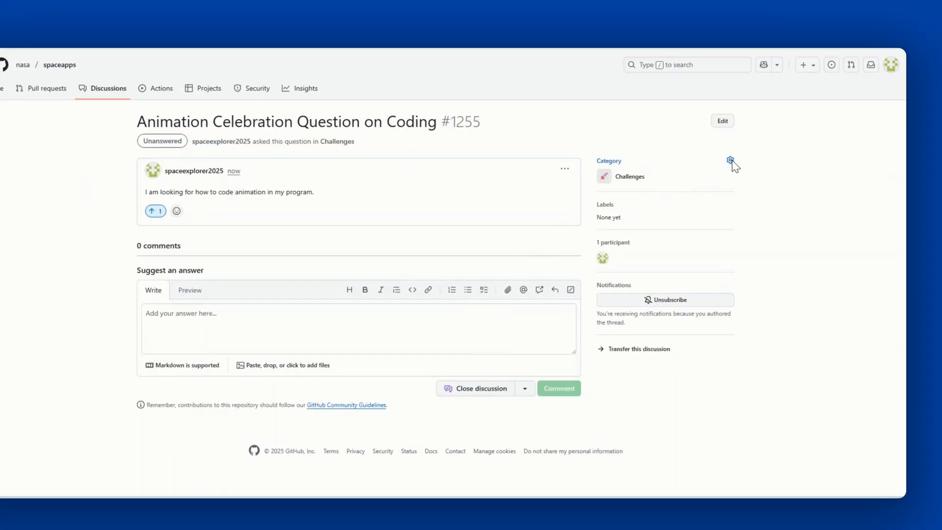
click(730, 161)
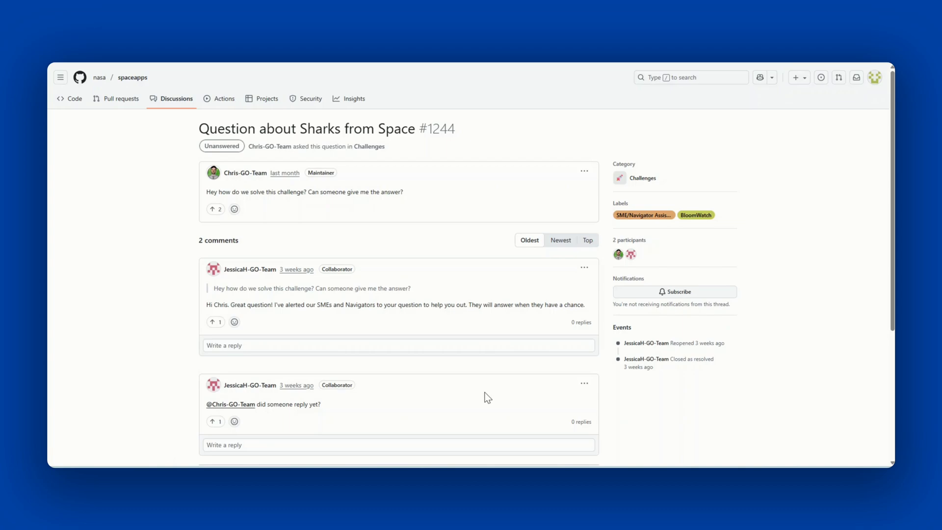
mouse_move(484, 394)
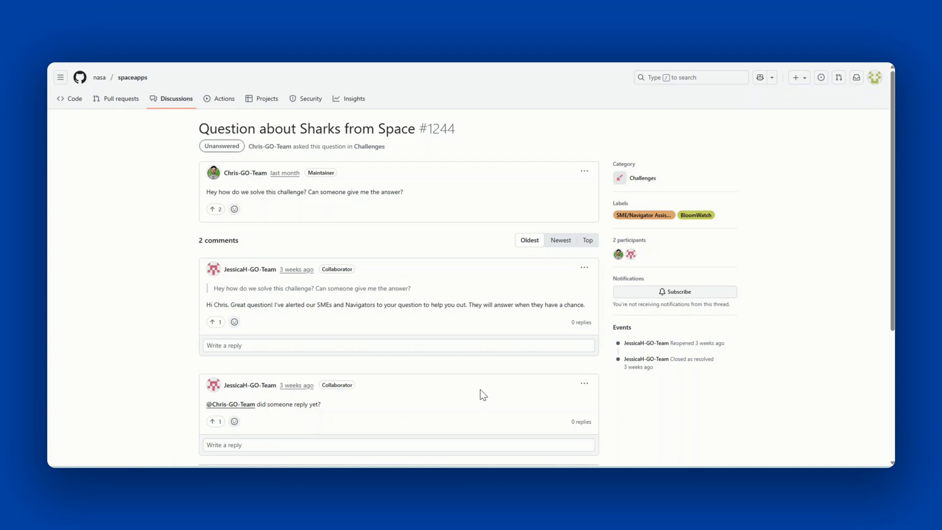
scroll(down, 3)
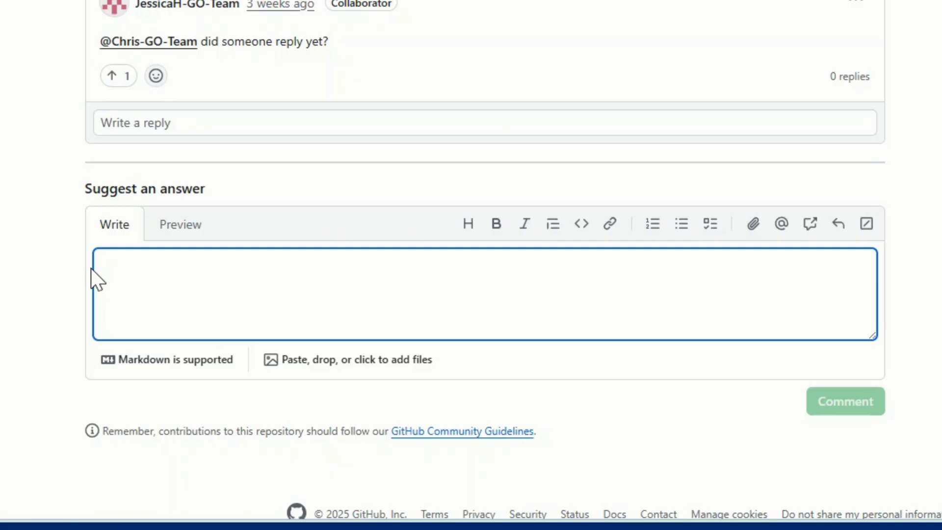
text(@)
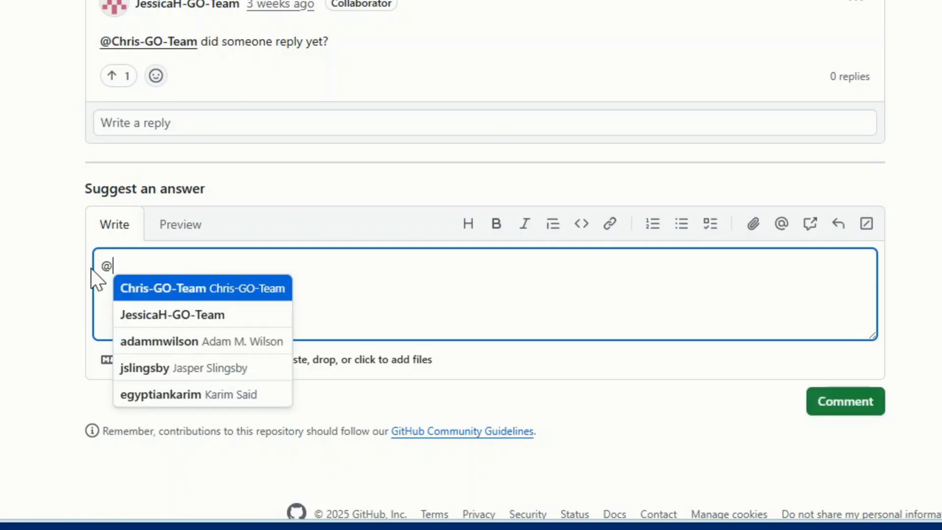
text(chi)
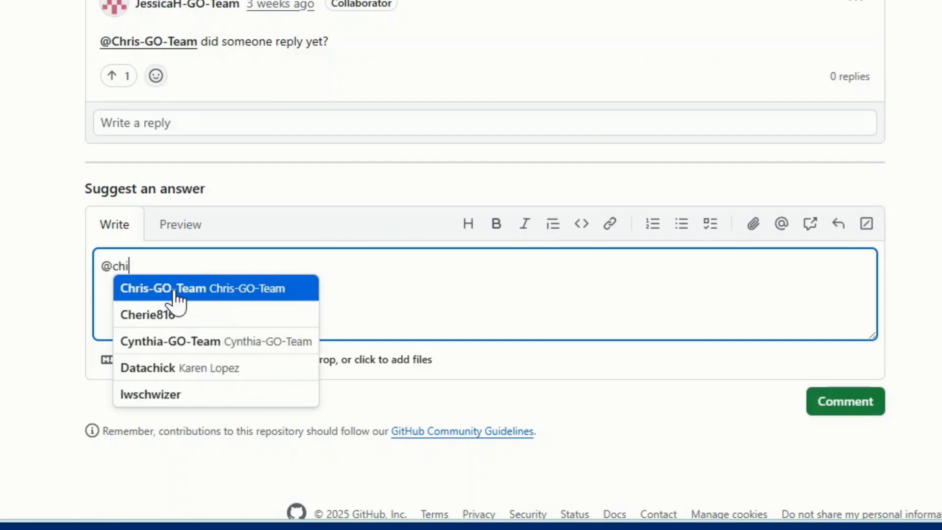
click(203, 288)
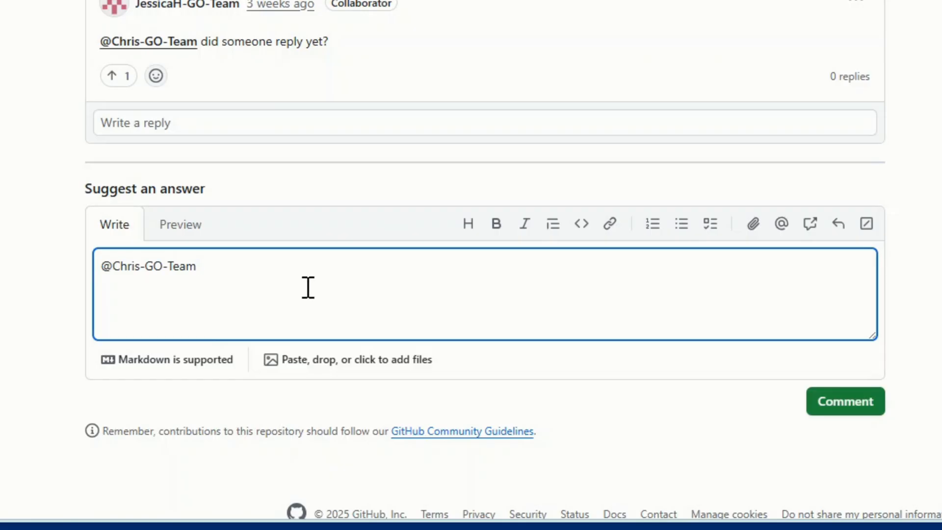
text(check)
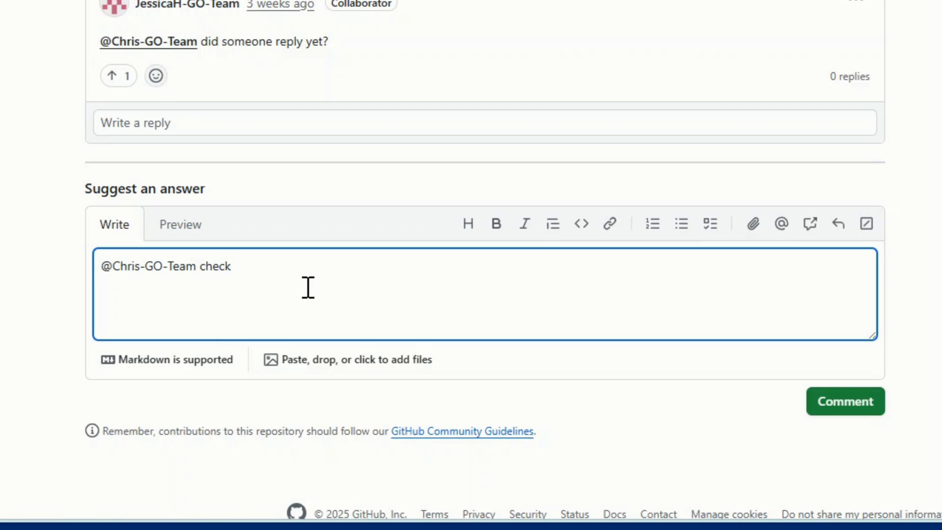
text(out)
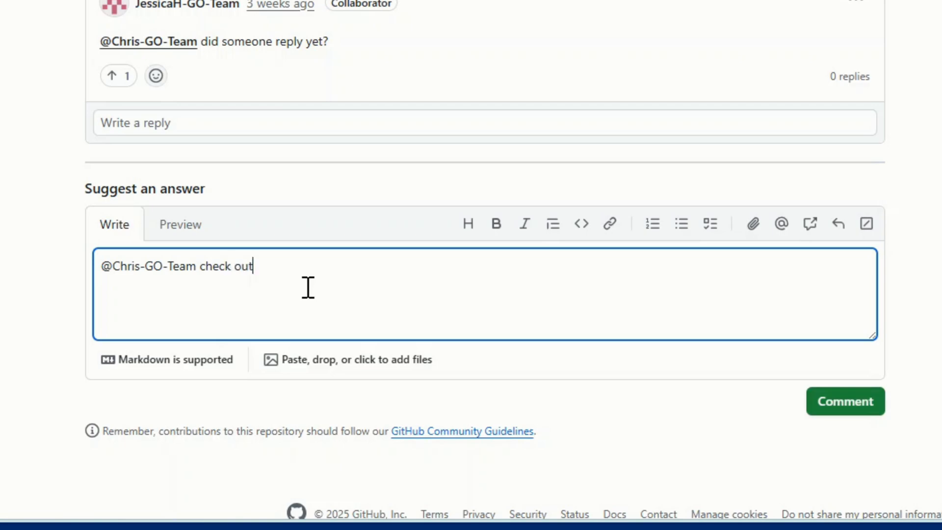
mouse_move(809, 224)
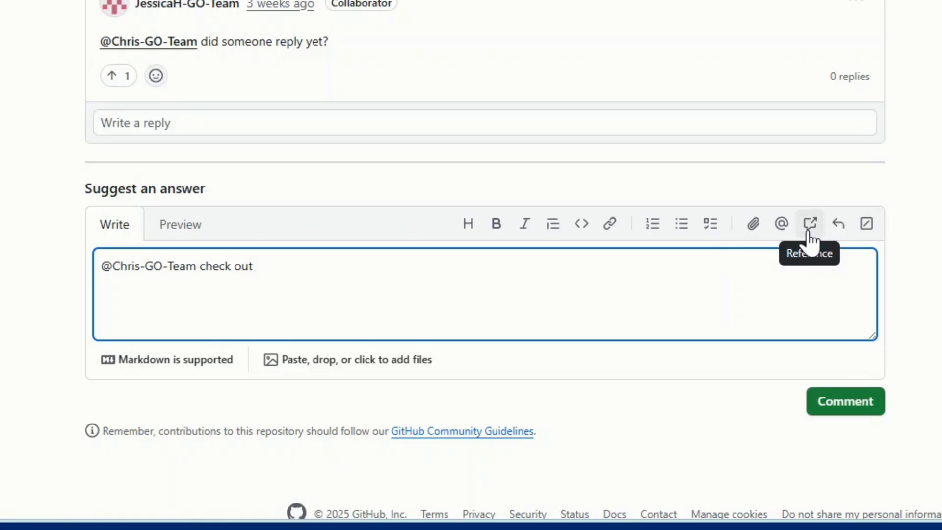
Step: Reference #1252 BloomWatch data question, add 'for help', and submit the answer
click(809, 224)
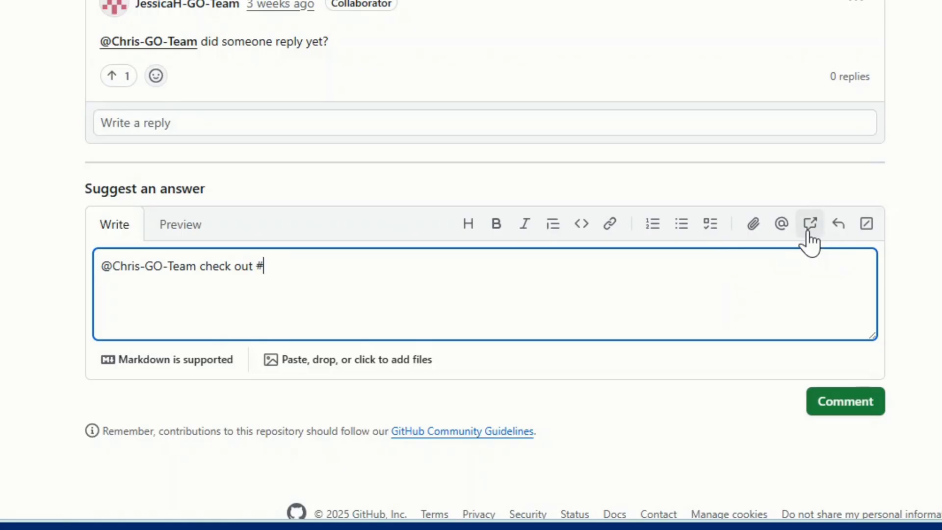
text(#)
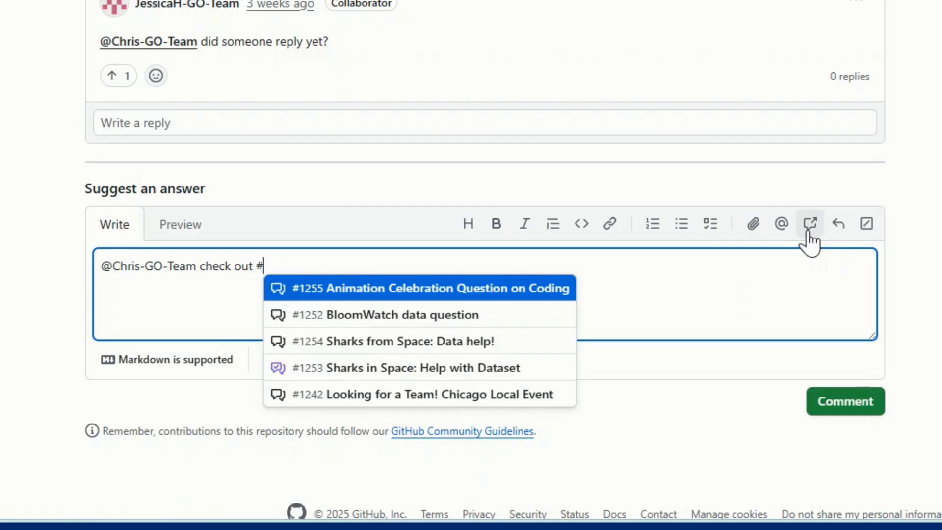
mouse_move(412, 341)
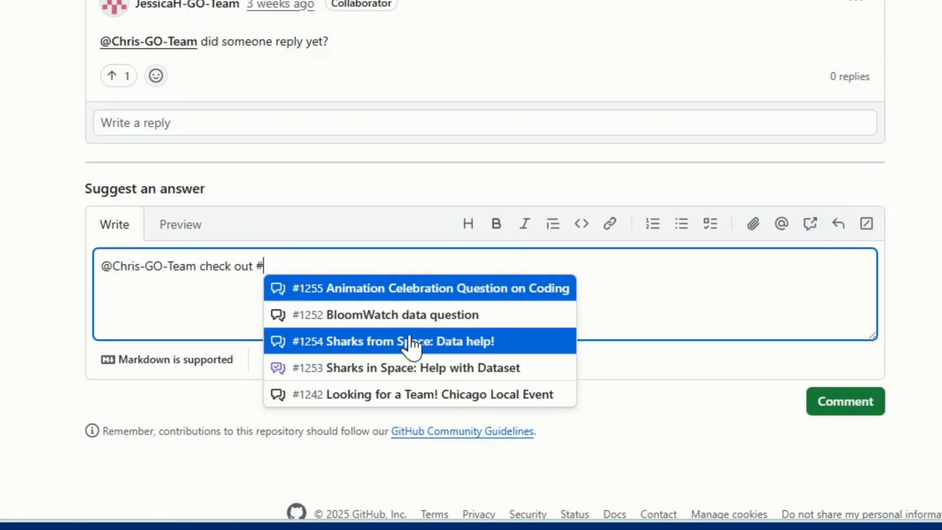
mouse_move(413, 315)
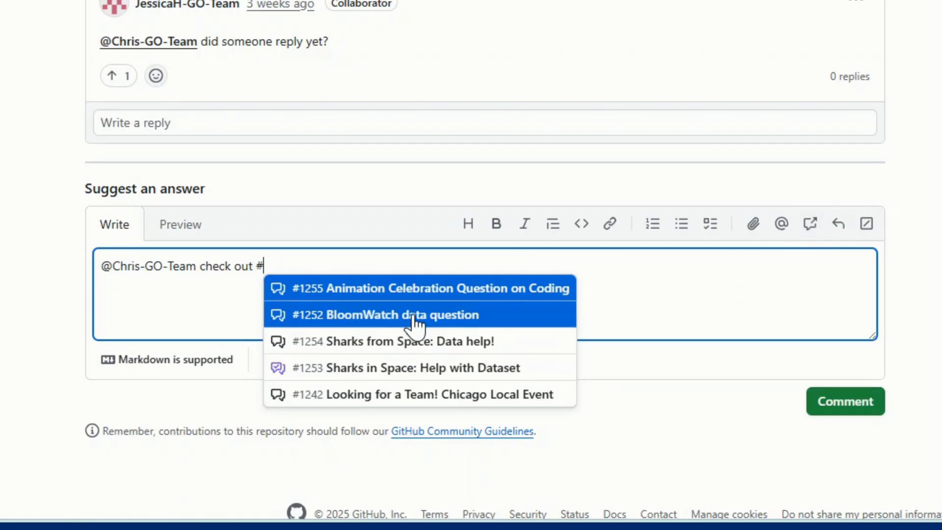
text(b)
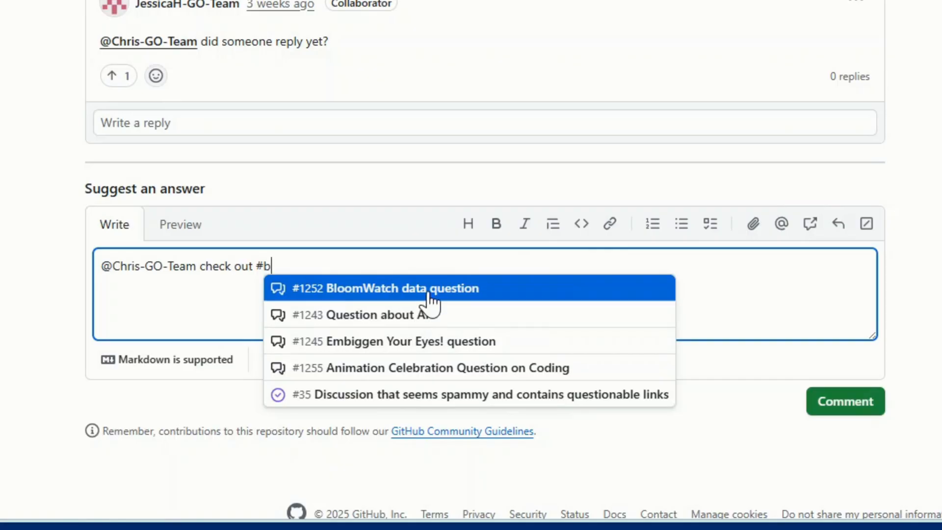
text(lo)
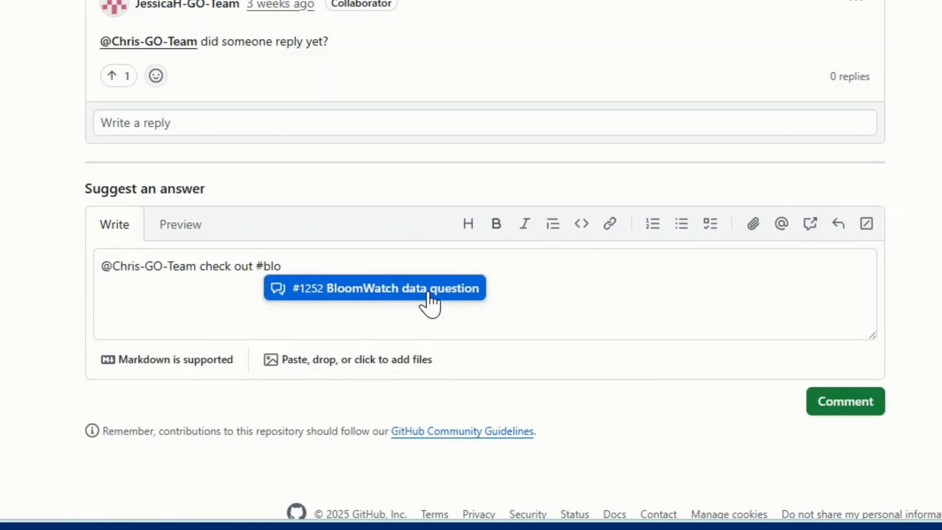
click(374, 288)
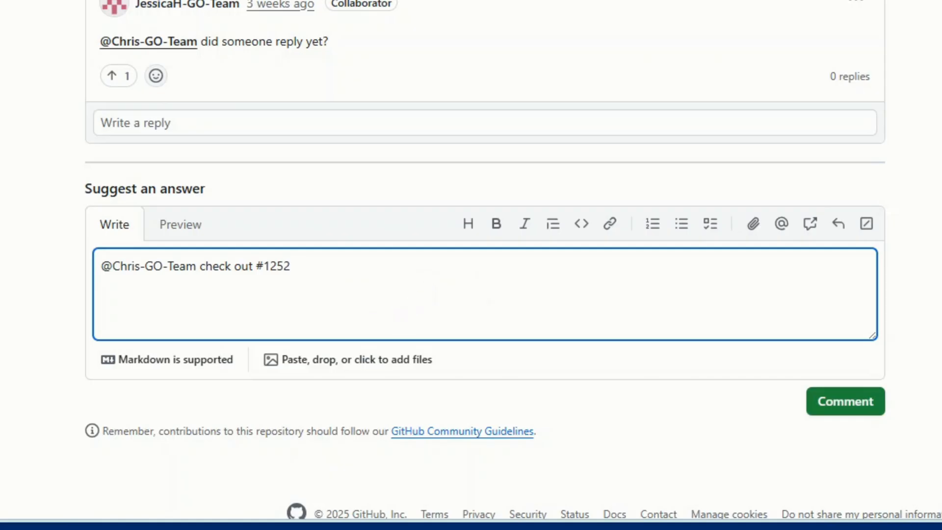
text(for)
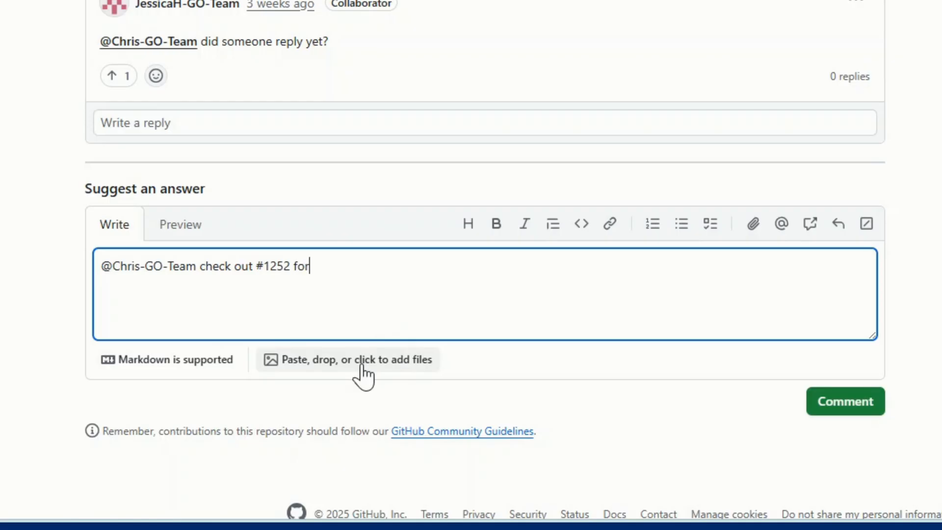
text(help)
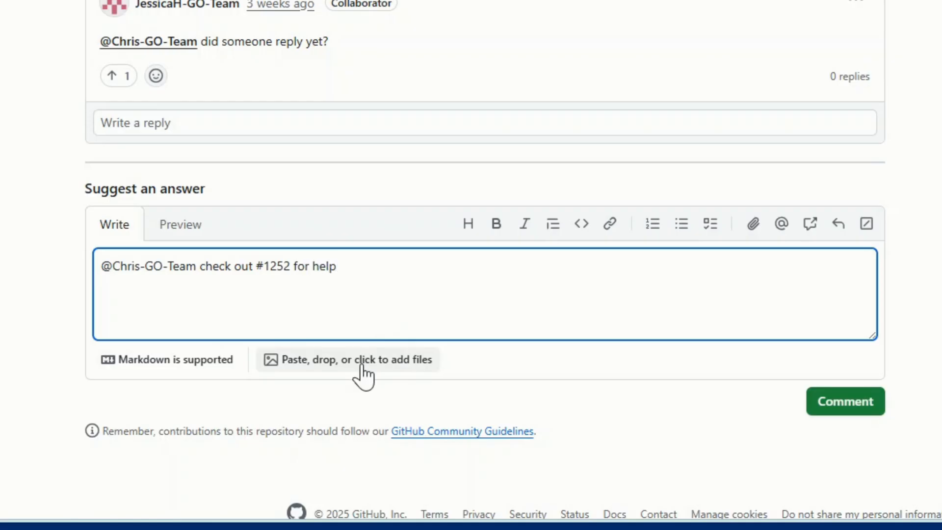
mouse_move(859, 417)
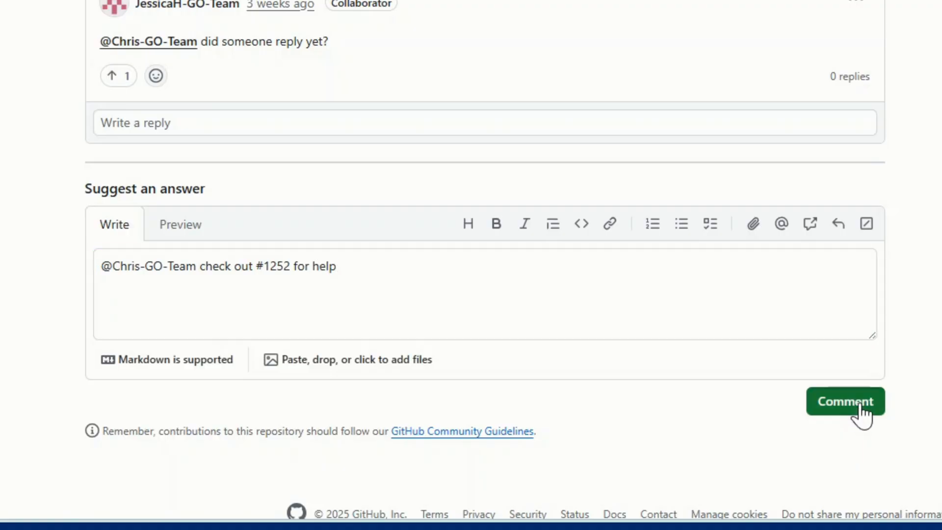
click(846, 402)
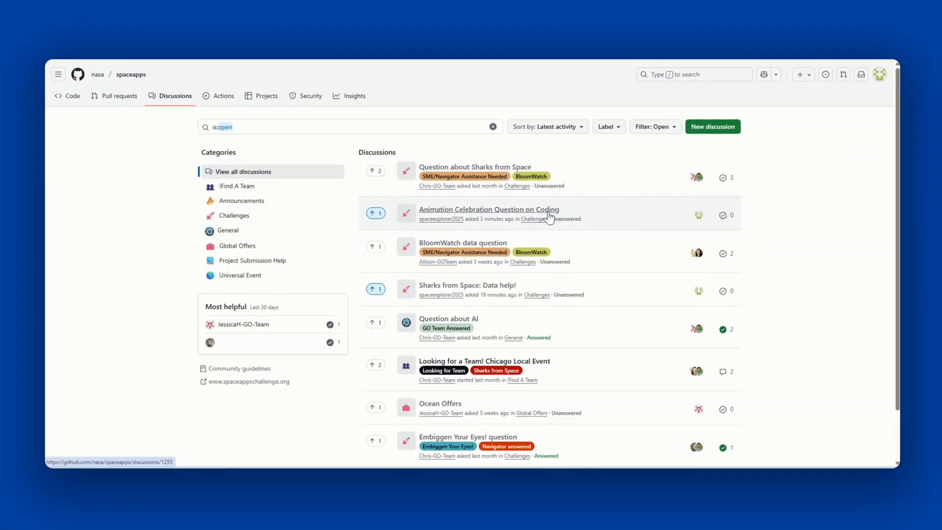
Step: Open discussion #1255 and close it with a reason from the Close discussion dropdown
click(489, 209)
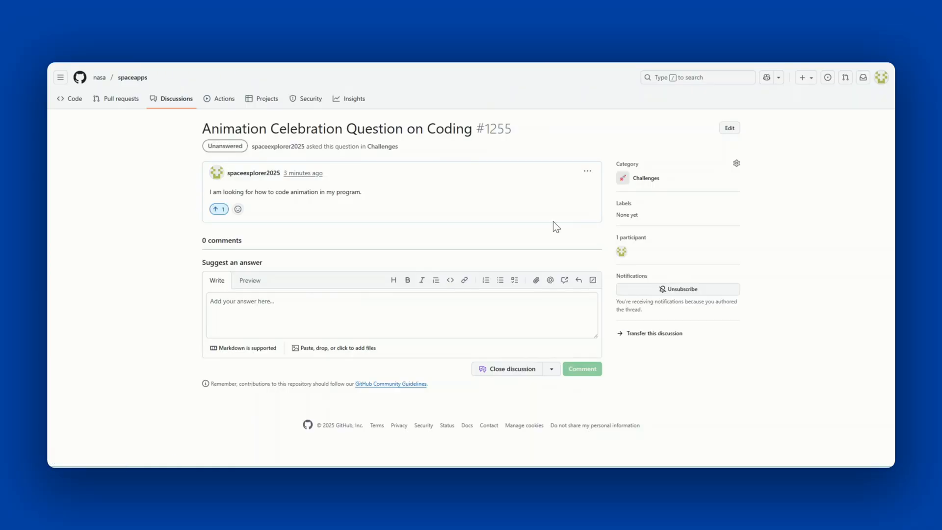
mouse_move(341, 227)
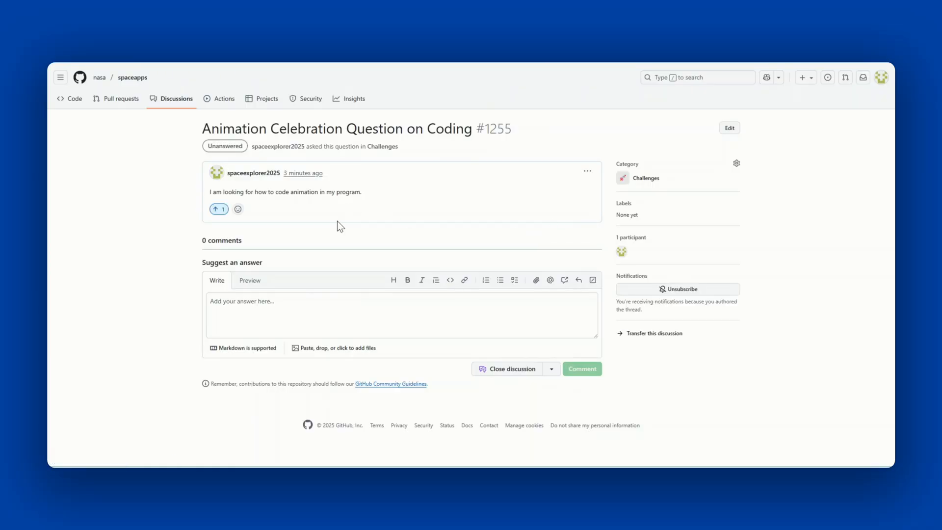
click(580, 368)
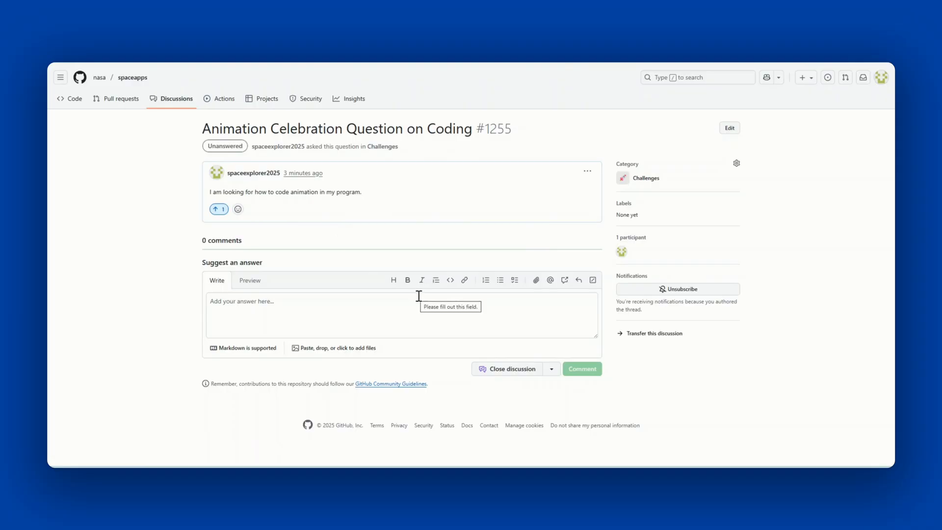
mouse_move(362, 295)
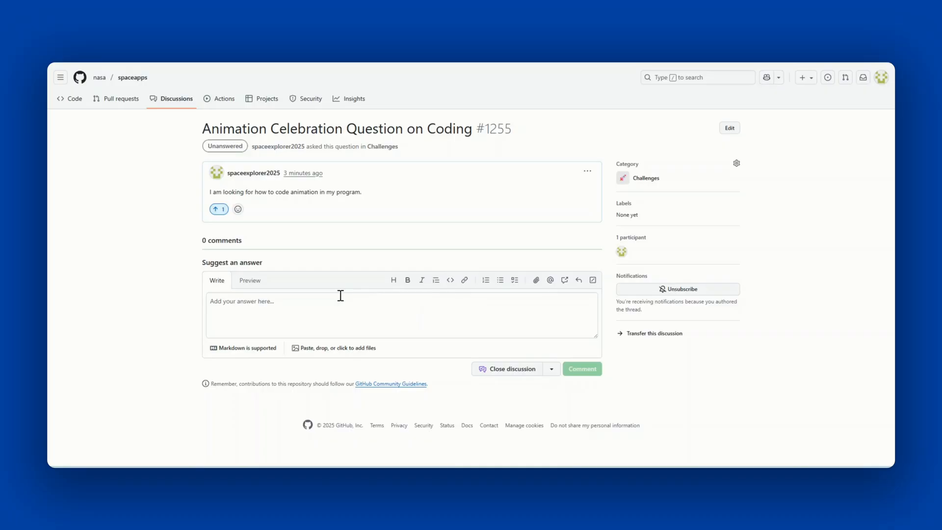
mouse_move(336, 302)
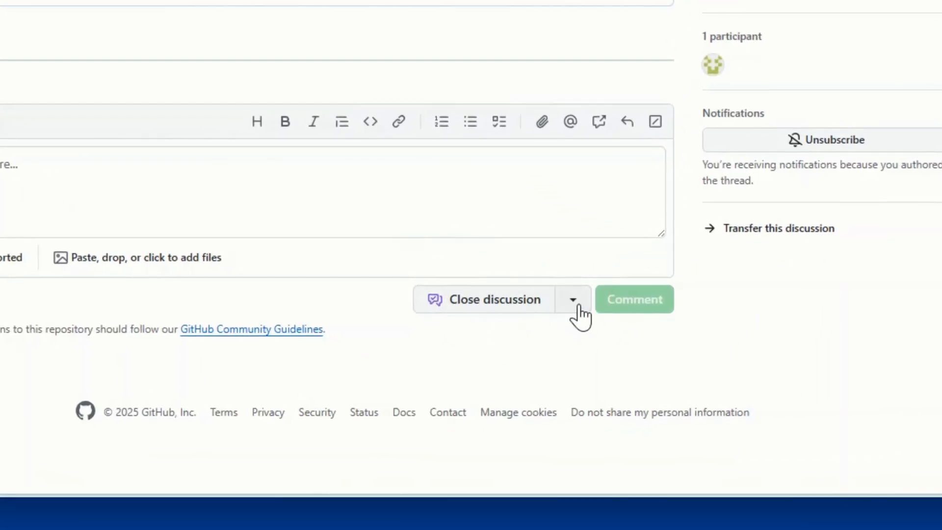
click(571, 299)
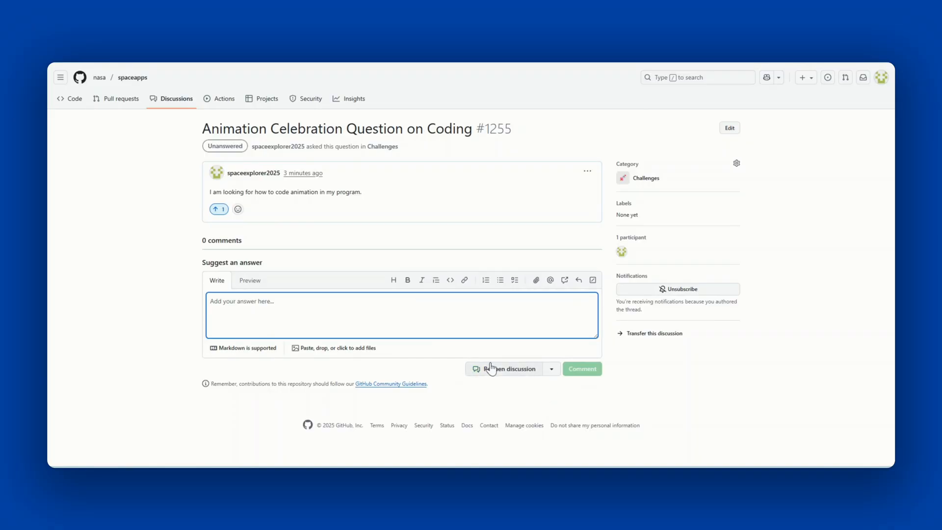
click(506, 368)
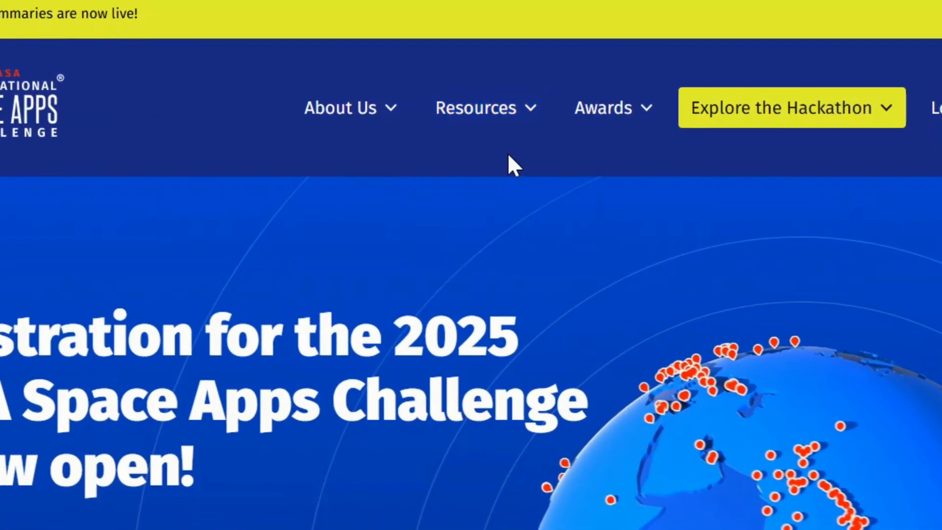
Step: Go through Resources to the About NASA Space Apps page
click(475, 108)
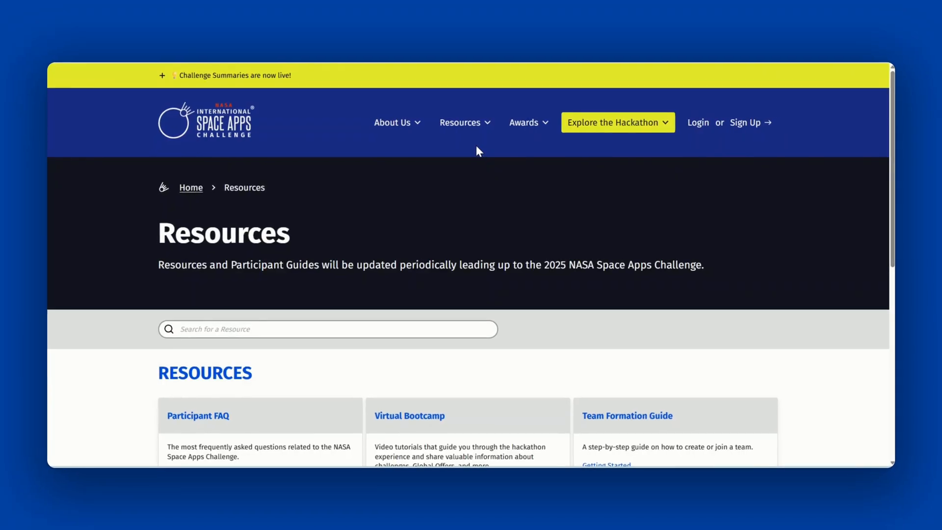
mouse_move(329, 103)
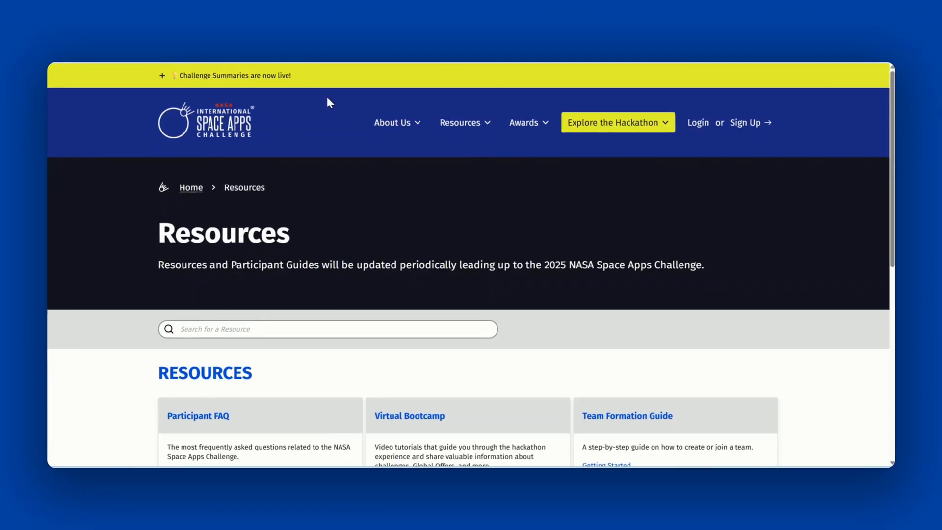
click(391, 123)
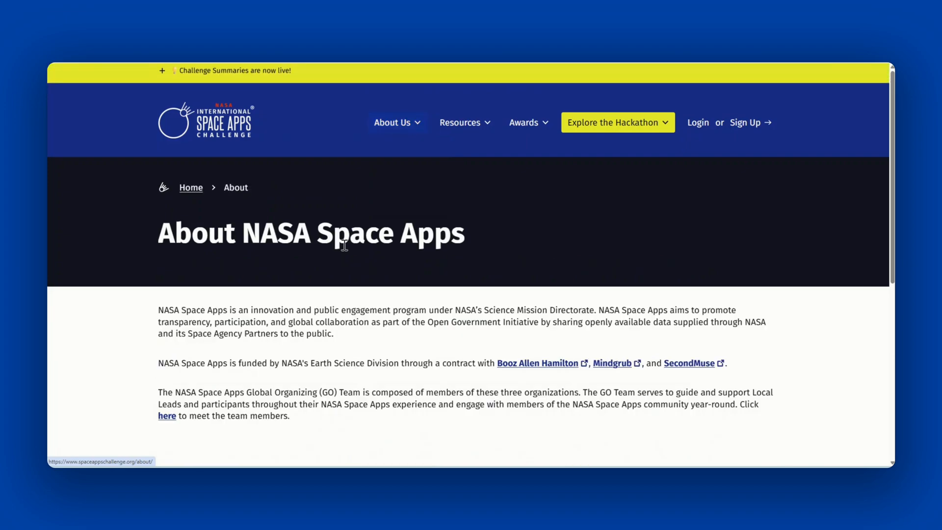
scroll(down, 3)
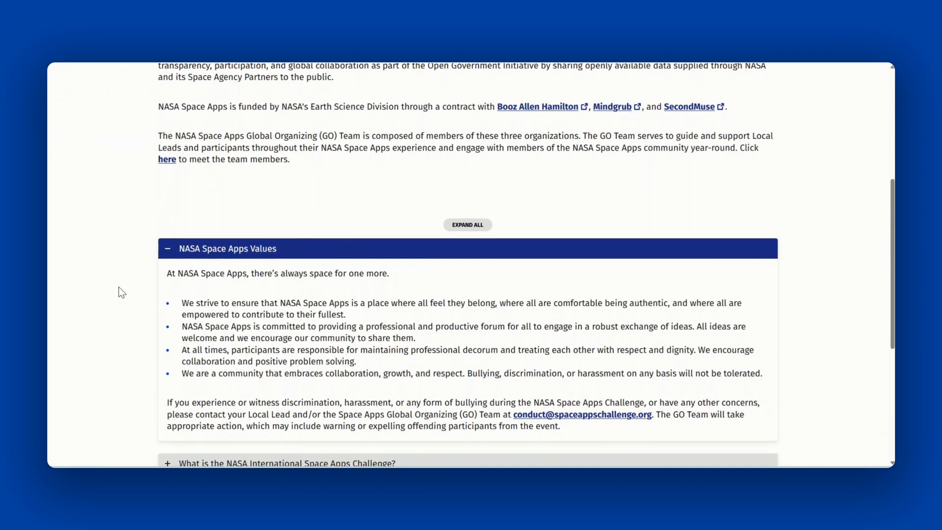
scroll(down, 3)
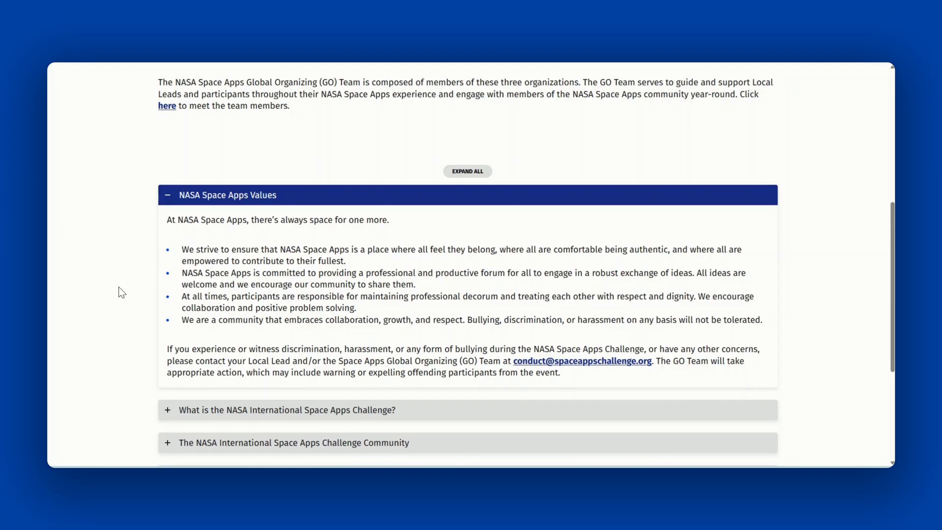
scroll(down, 3)
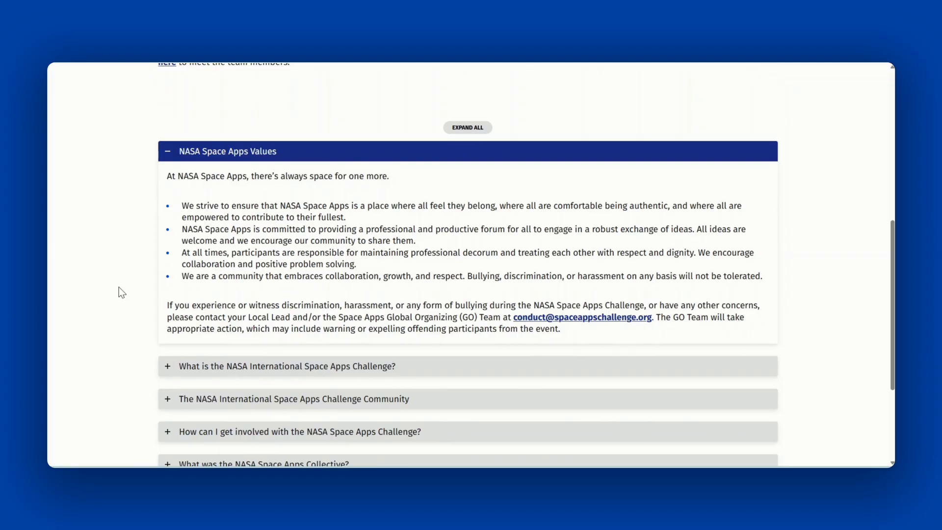